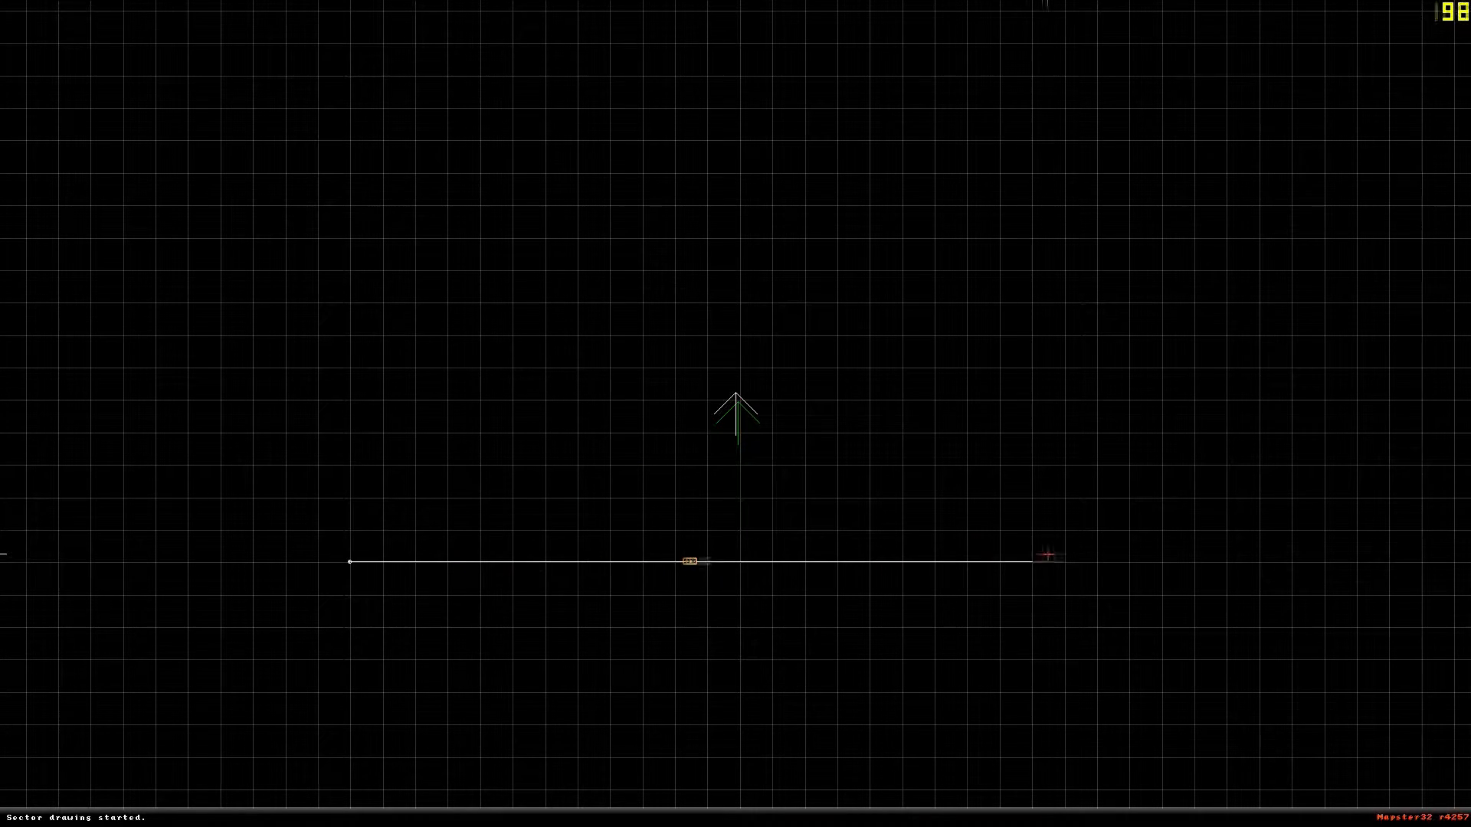
Place a corner of the large rectangular room sector on the map grid
left_click(1129, 32)
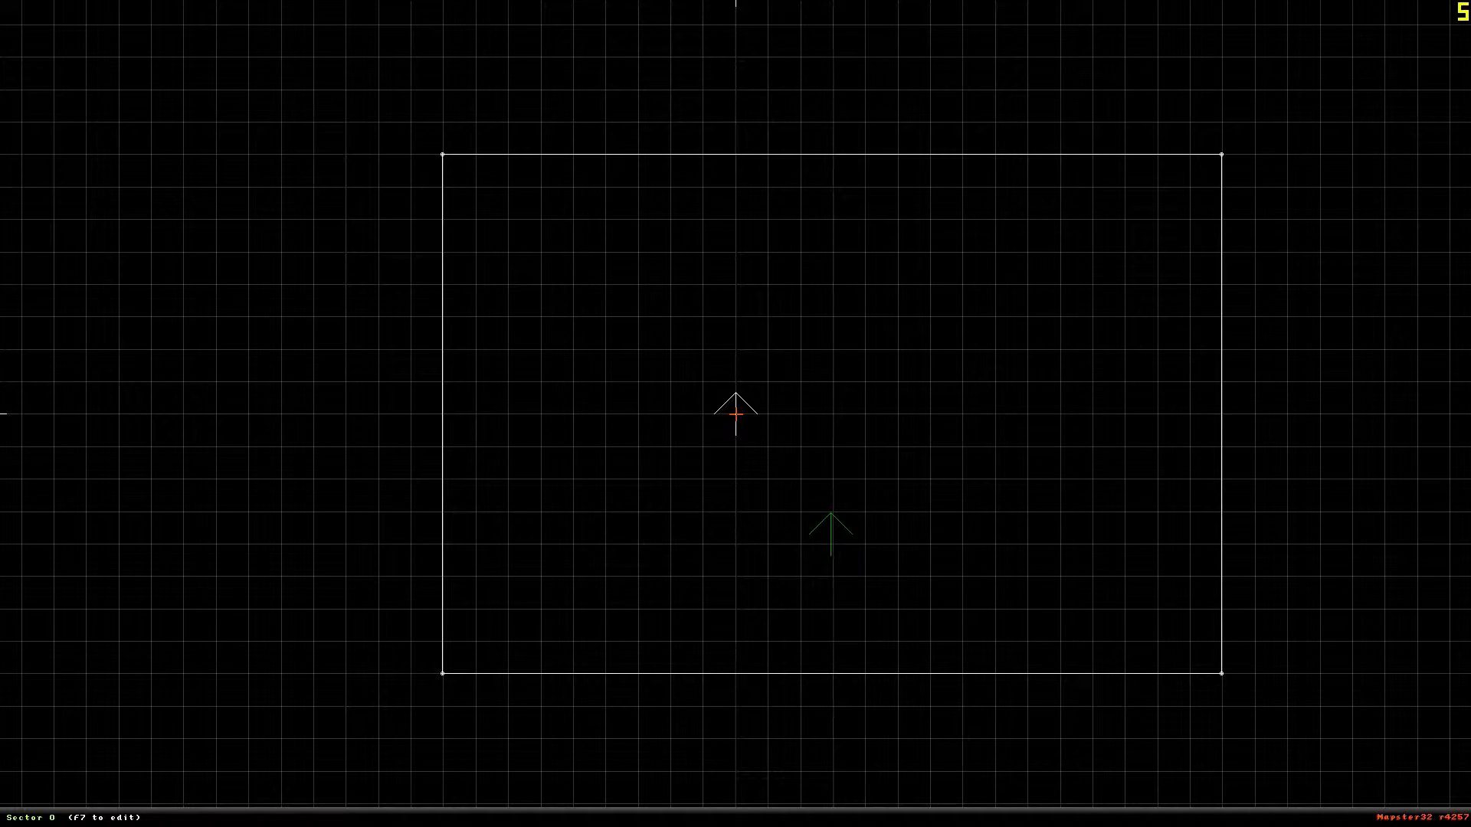
mouse_move(628, 495)
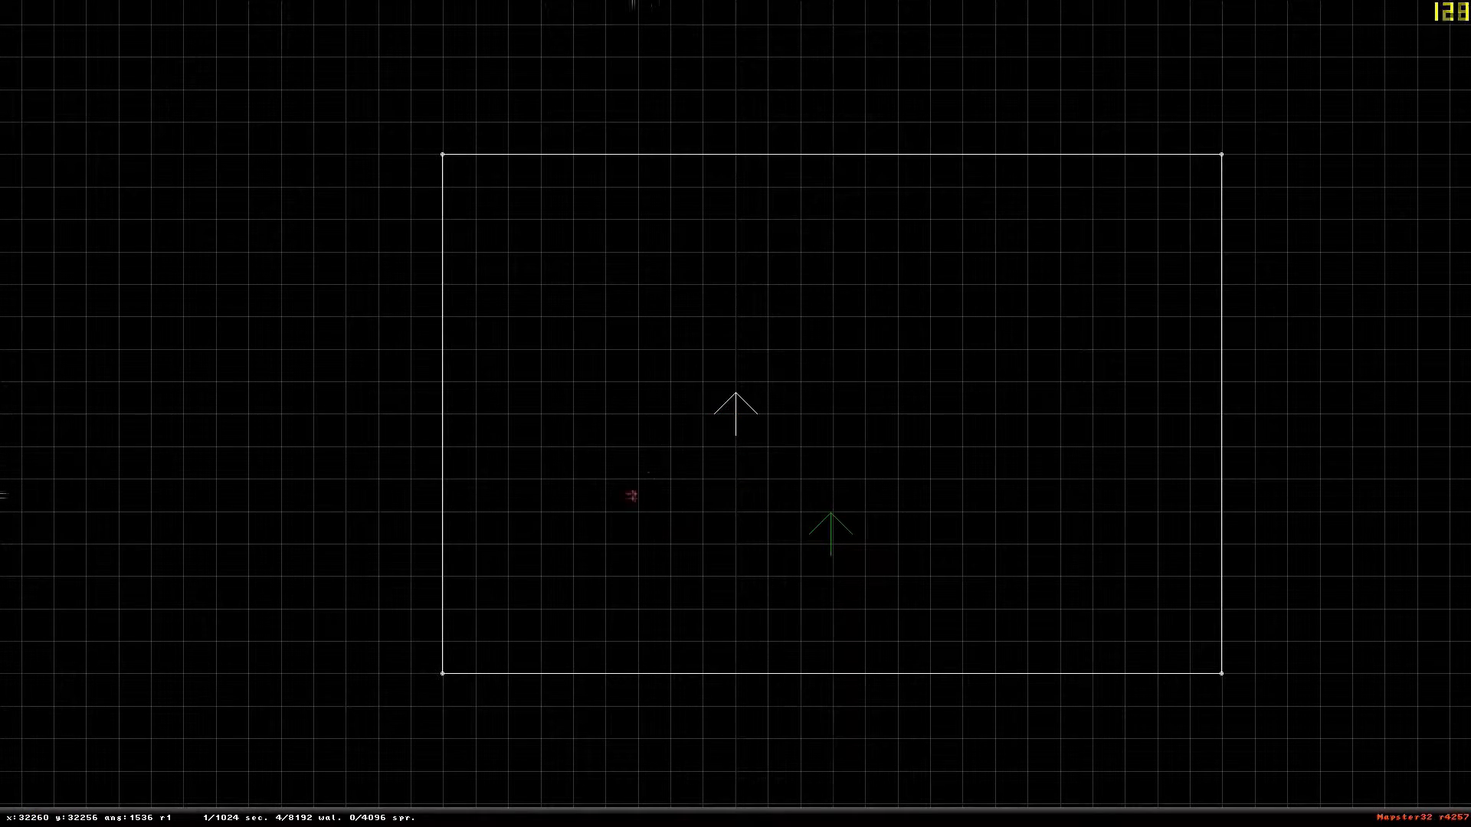
mouse_move(695, 441)
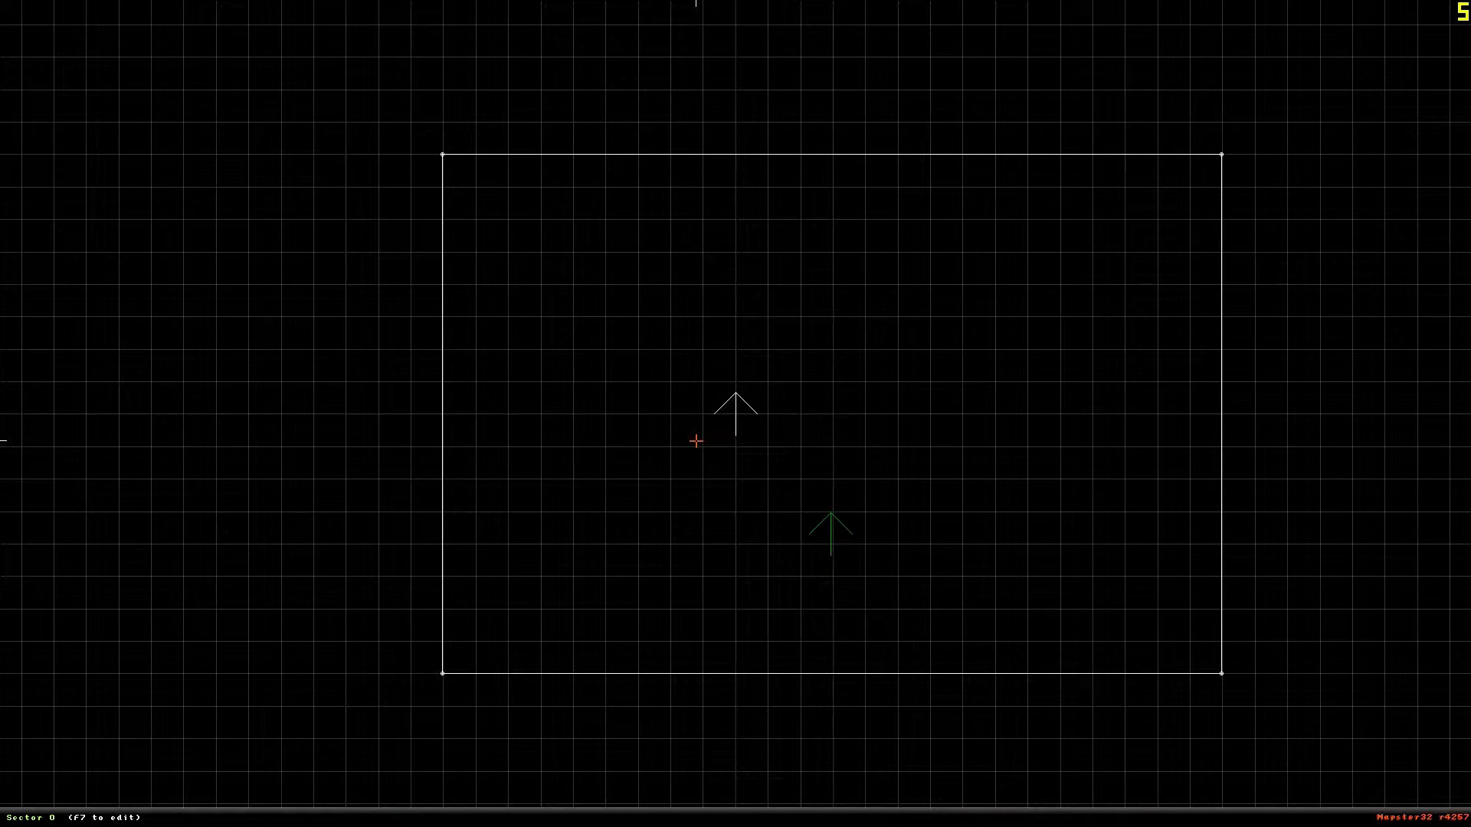
mouse_move(775, 429)
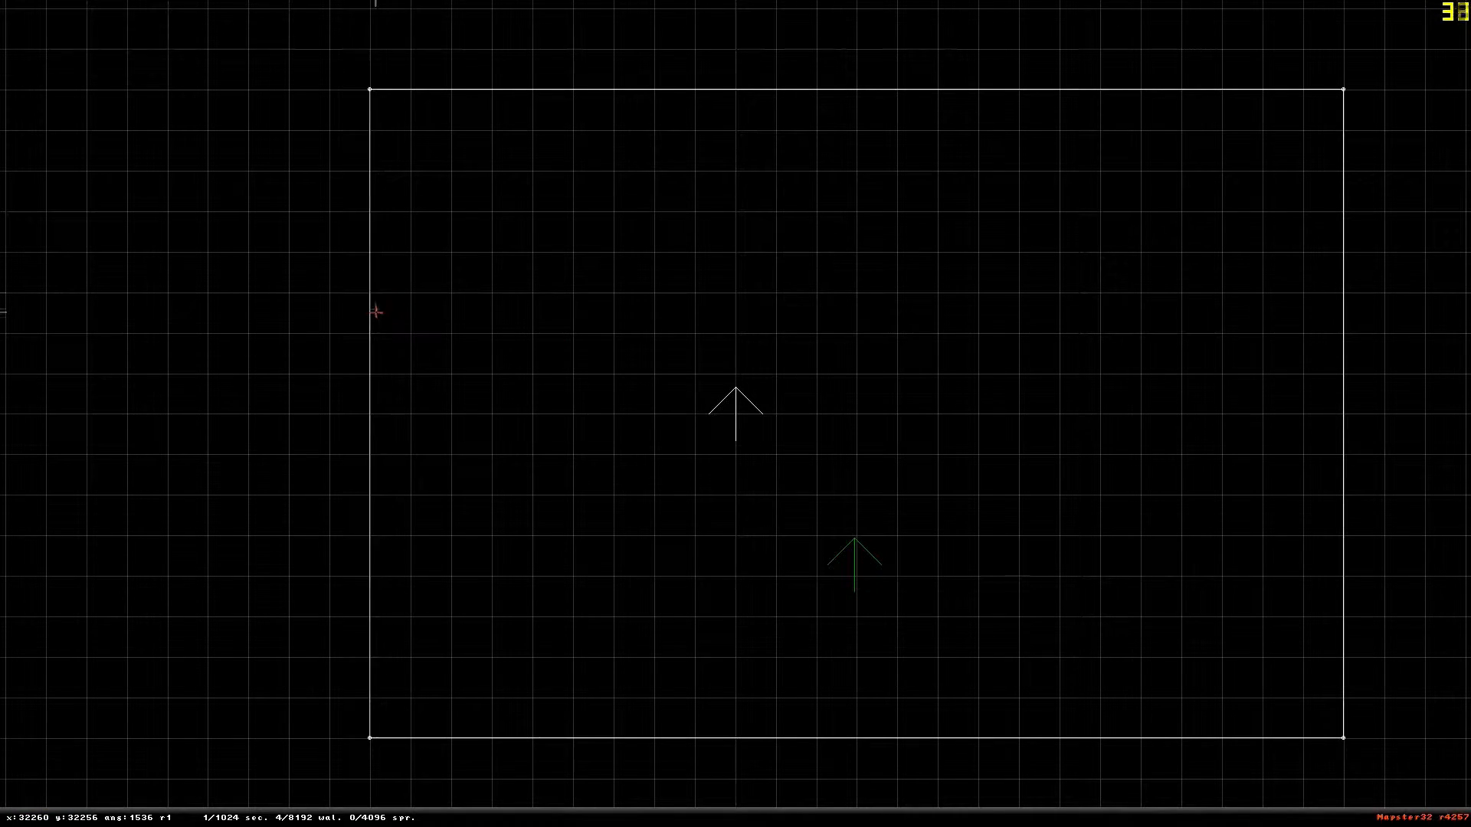
Add vertices on the left and right walls, outline a wall block, and delete the notch's inner sector
left_click(374, 311)
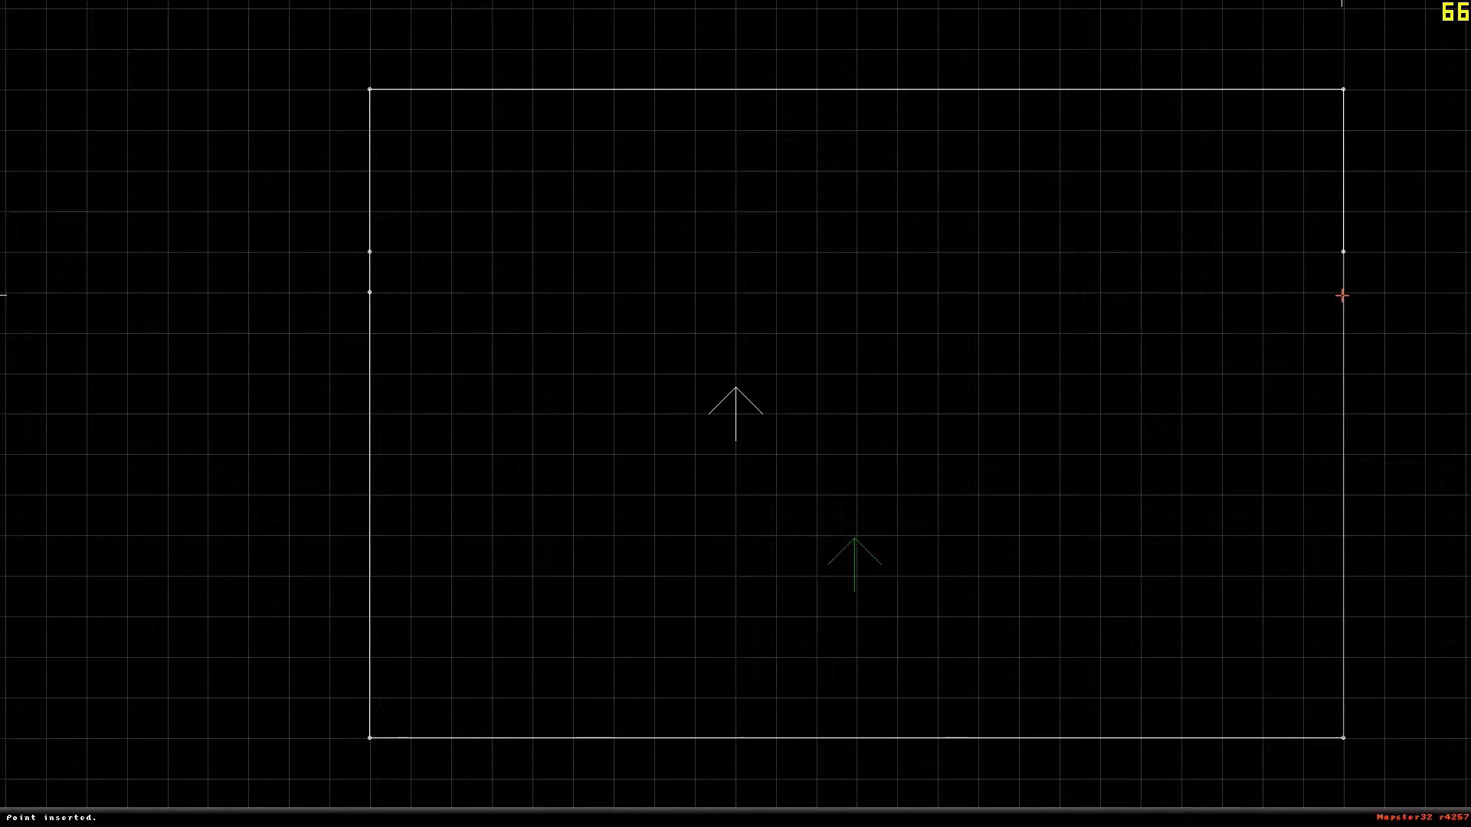
left_click(1156, 293)
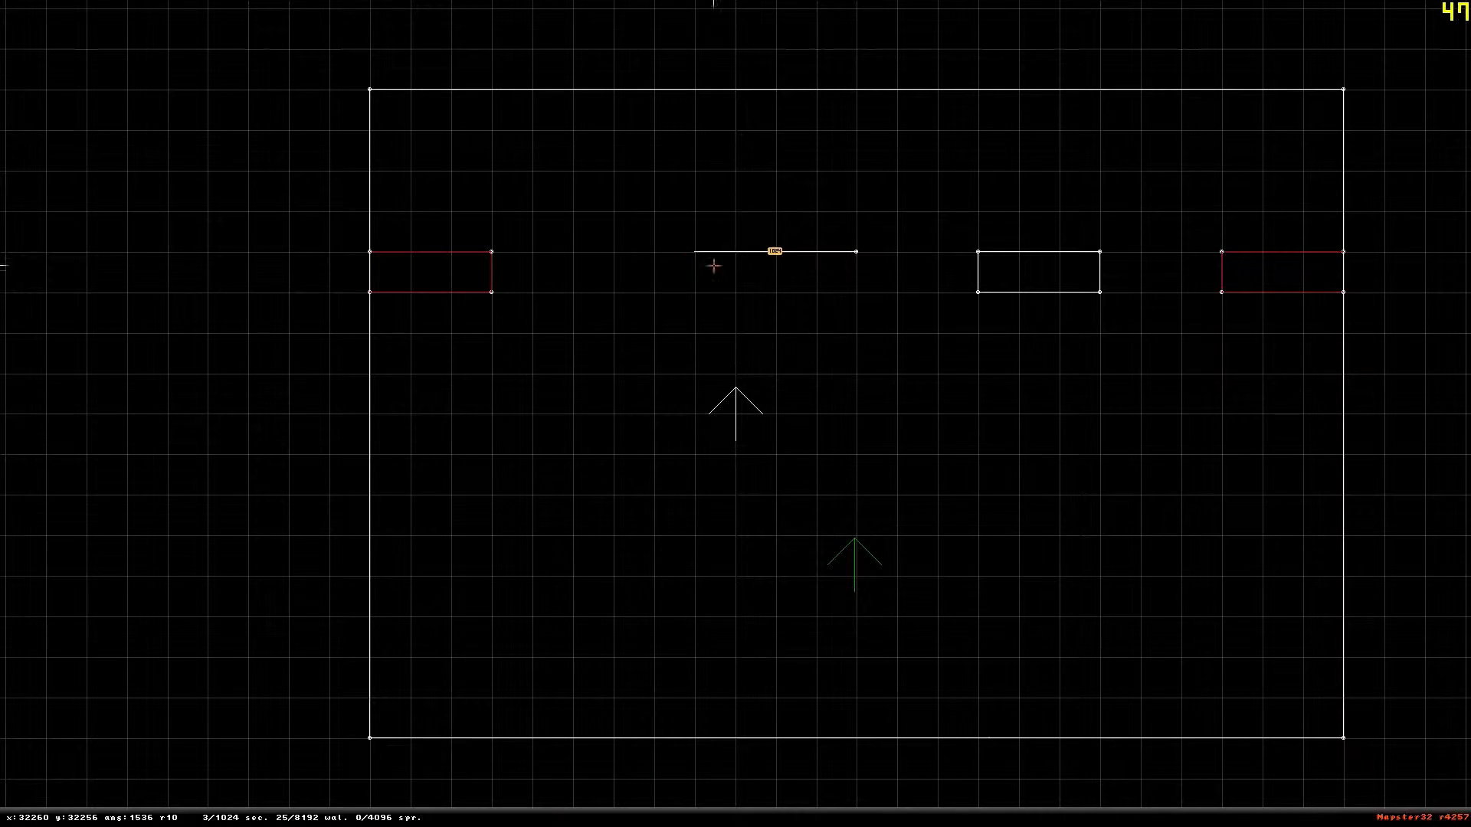
left_click(867, 252)
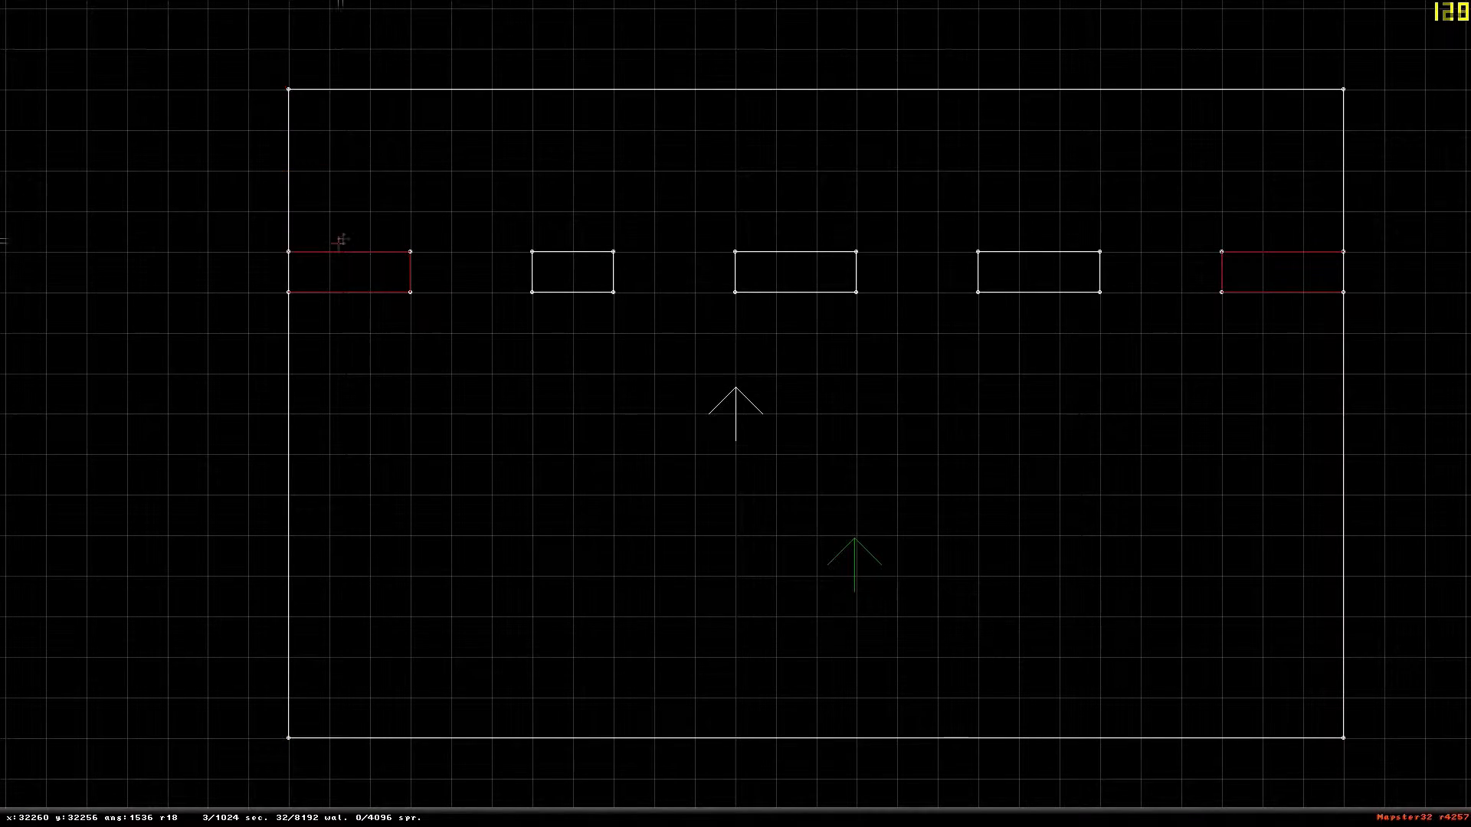
key("delete")
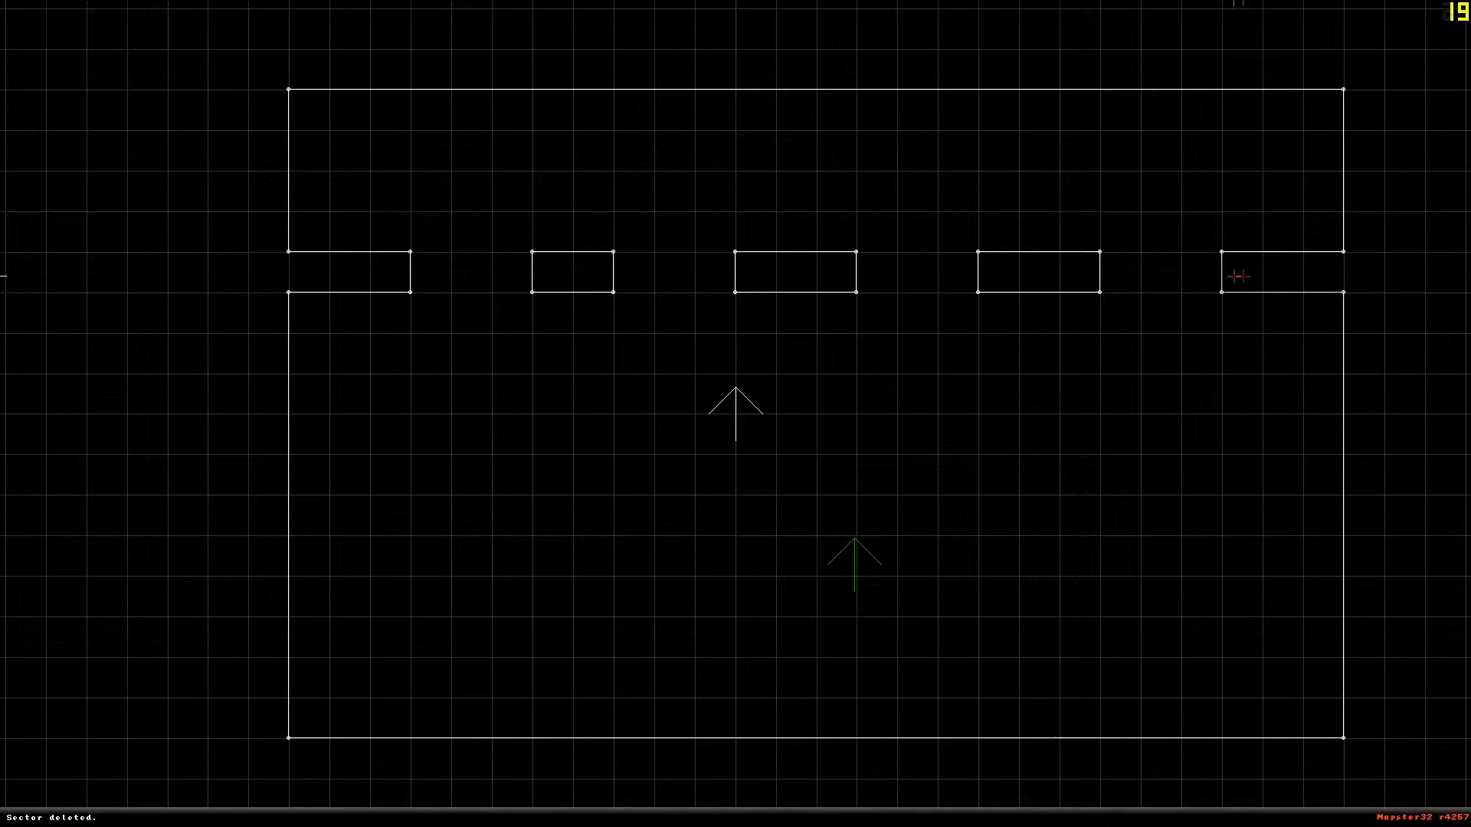
mouse_move(854, 287)
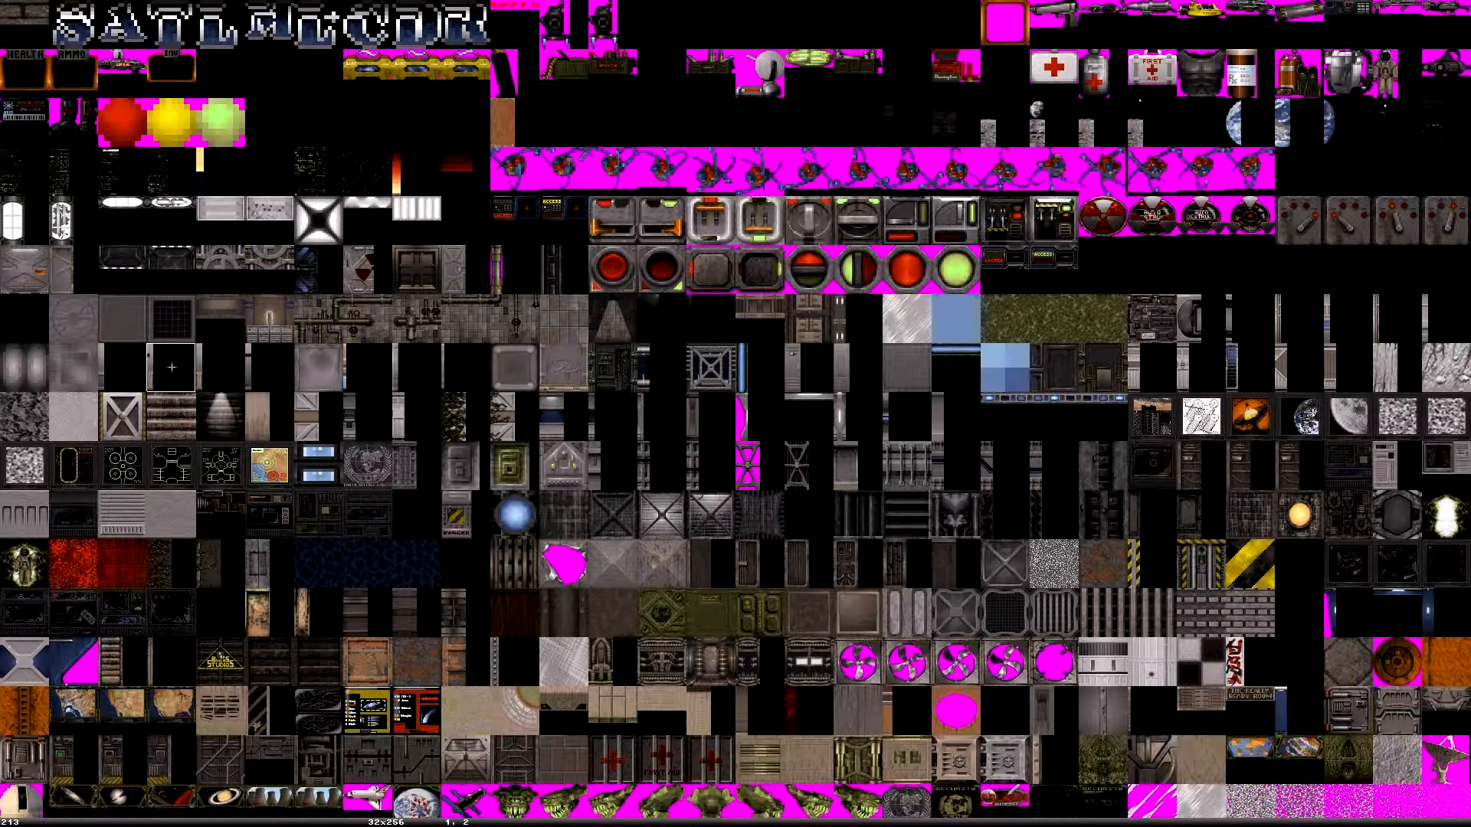
Choose the brick tile from the tile browser for the room's walls
left_click(170, 412)
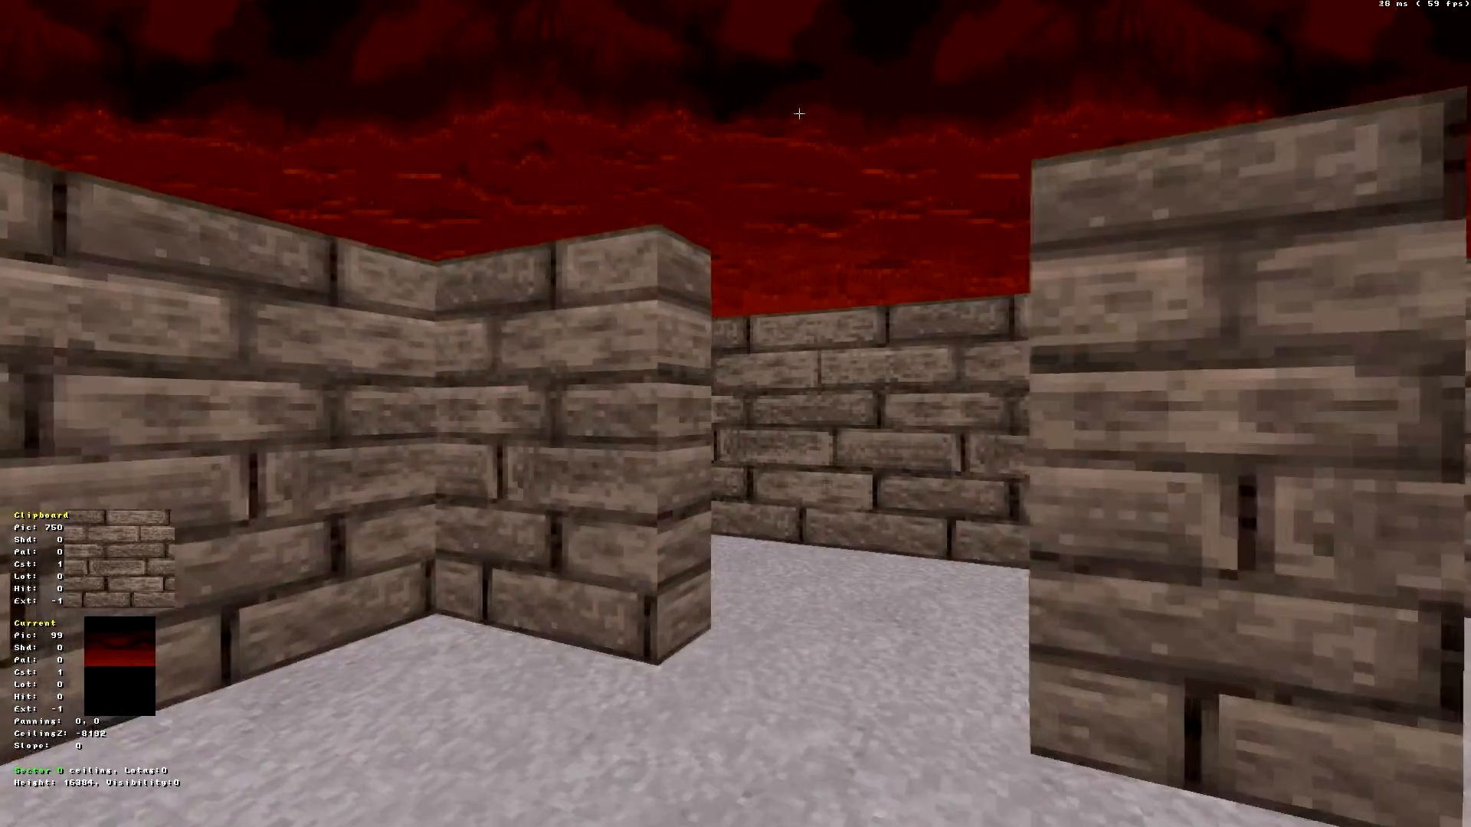
mouse_move(736, 414)
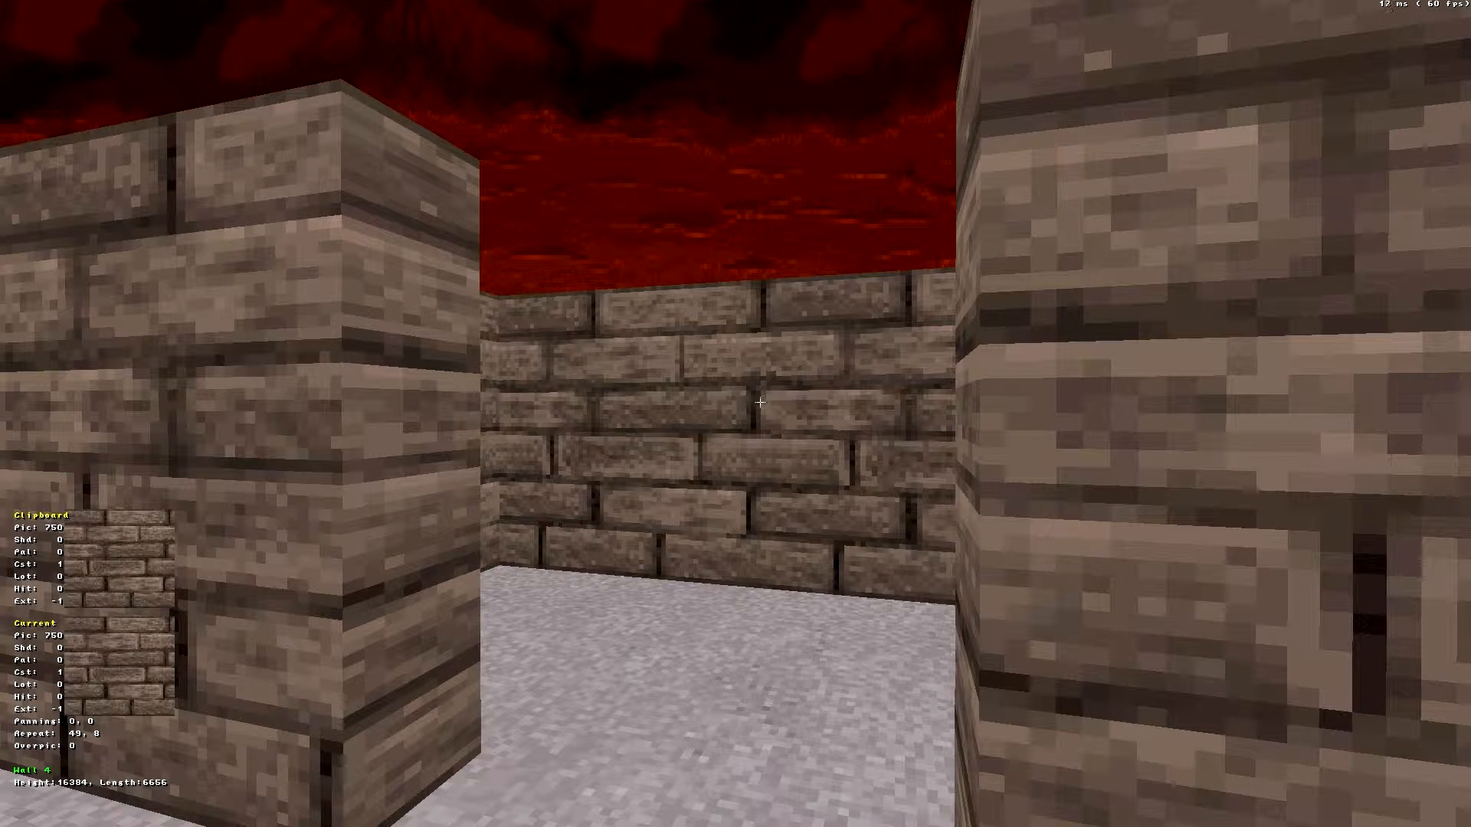
Return to the overhead map and place a corner of the thin door sector in the gap
key("Tab")
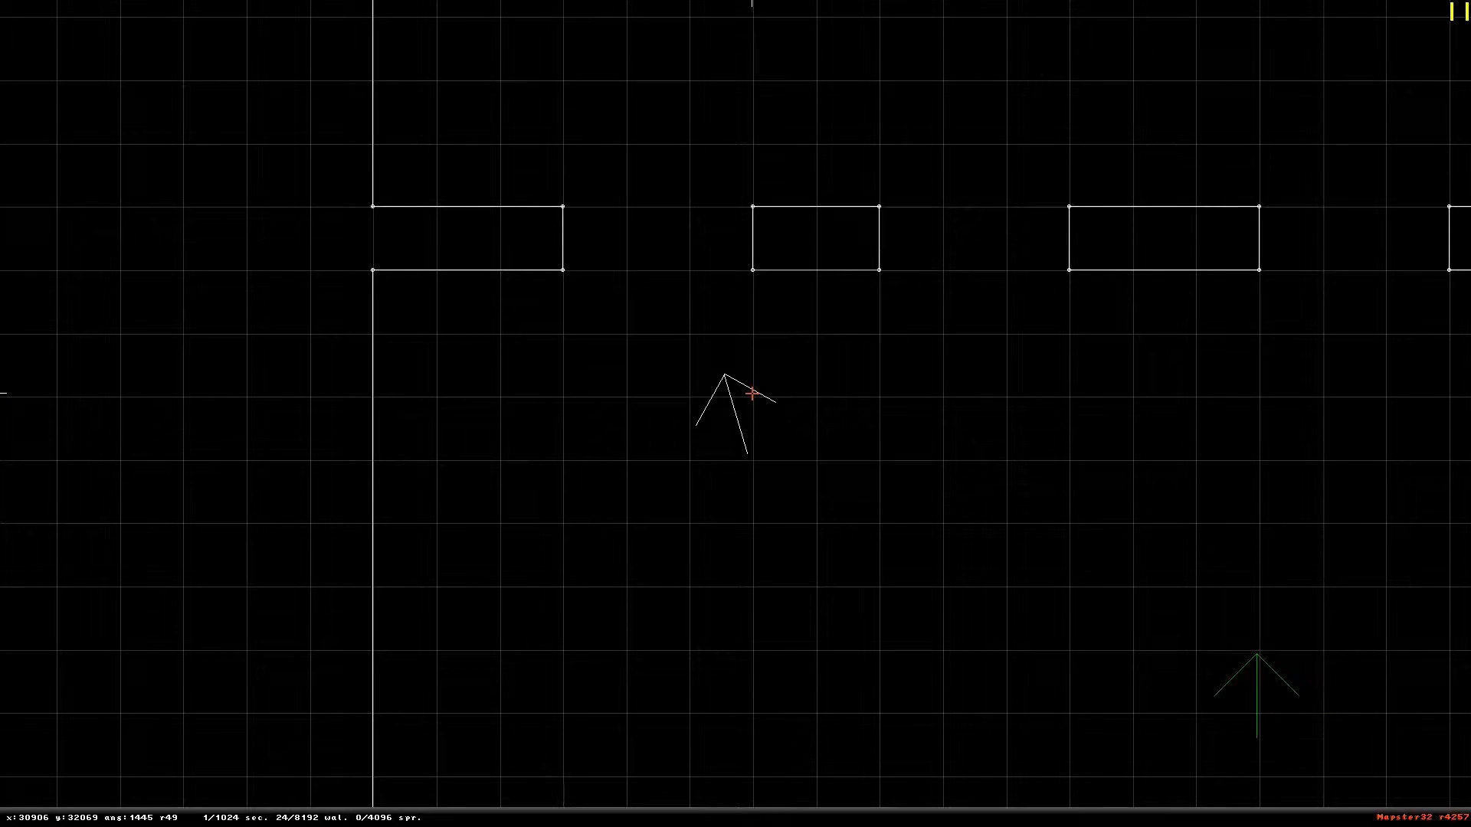
mouse_move(756, 331)
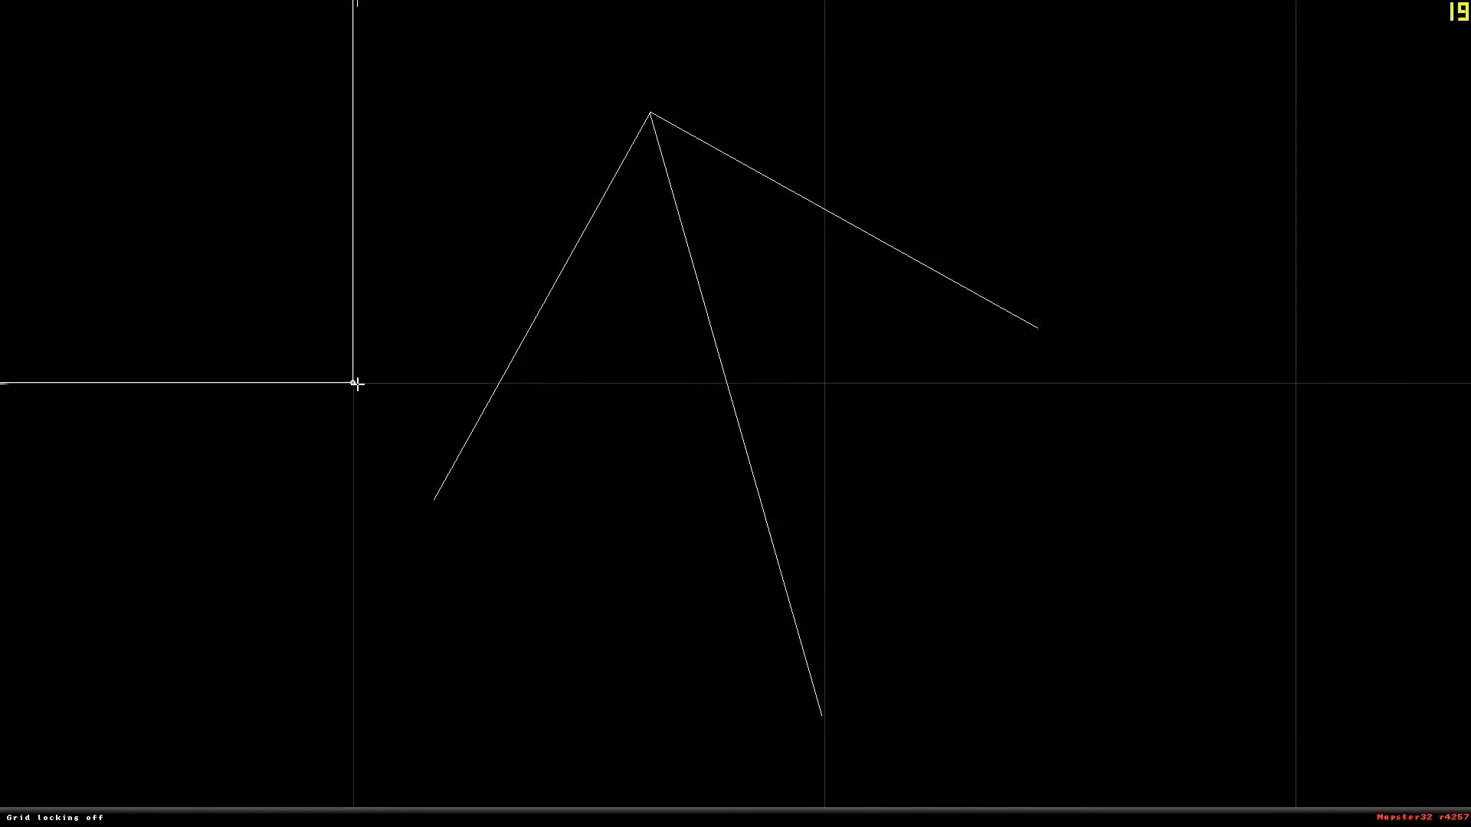
mouse_move(787, 383)
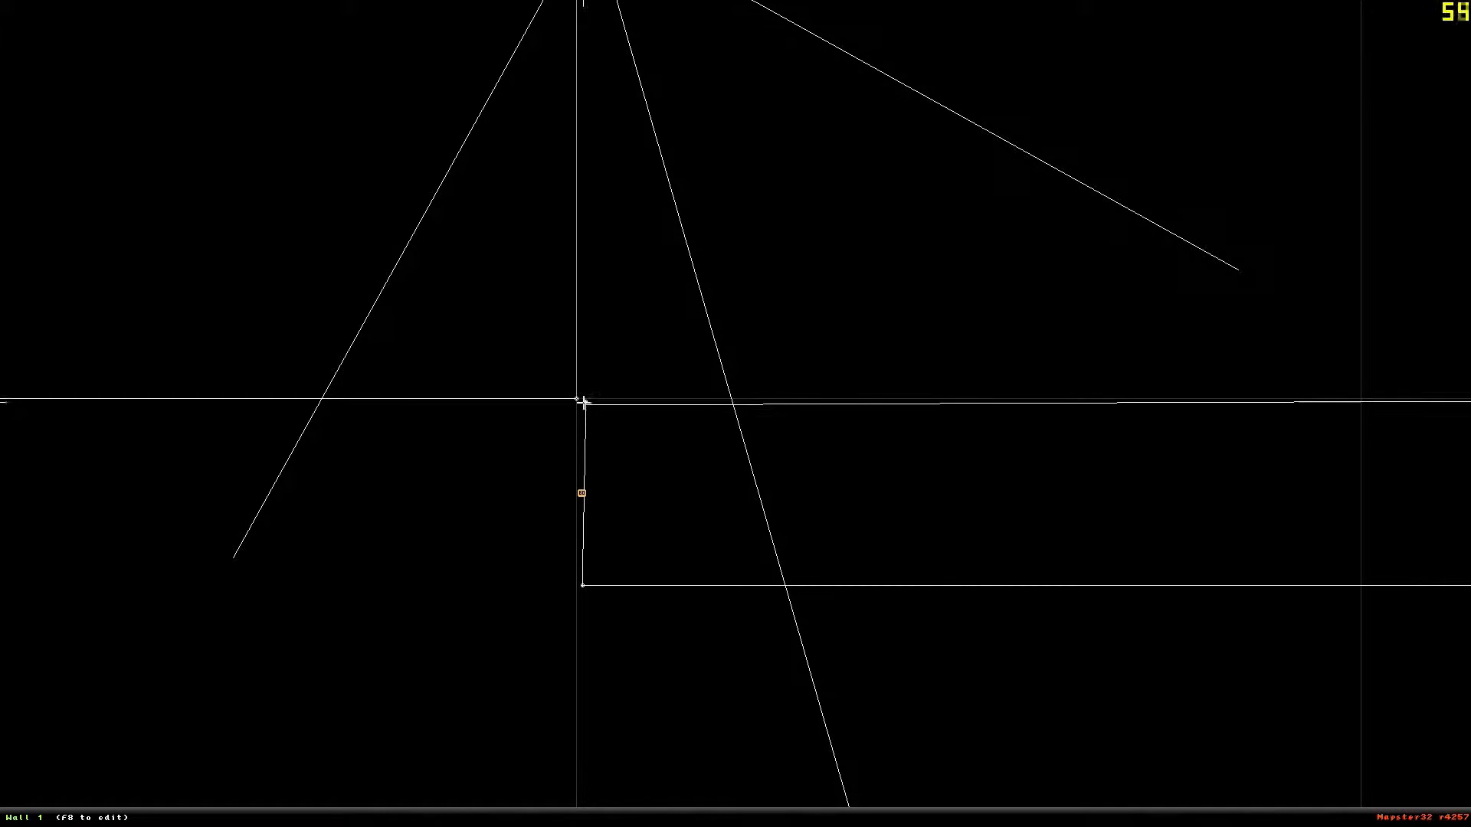
left_click(581, 402)
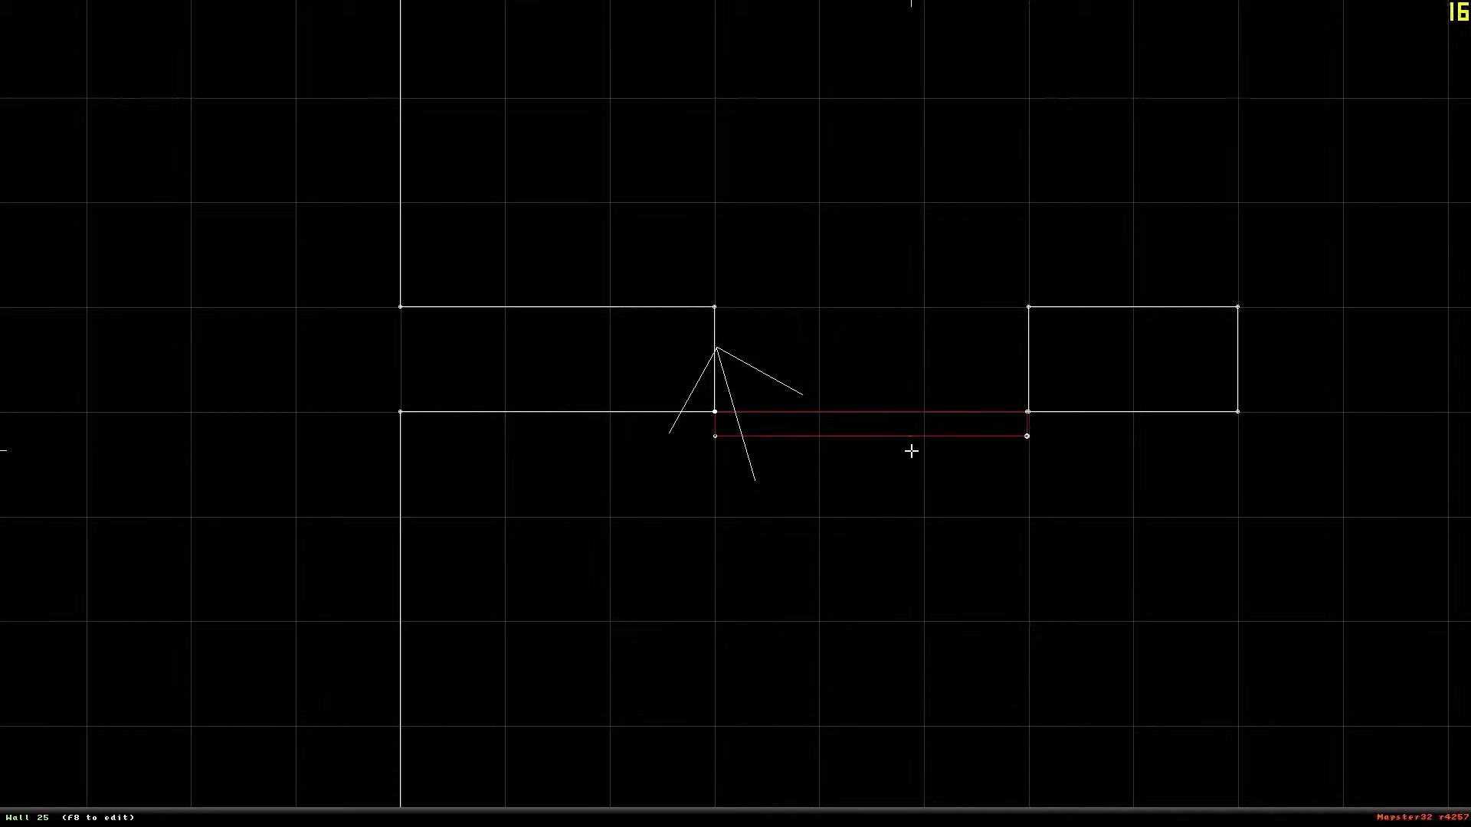
mouse_move(924, 450)
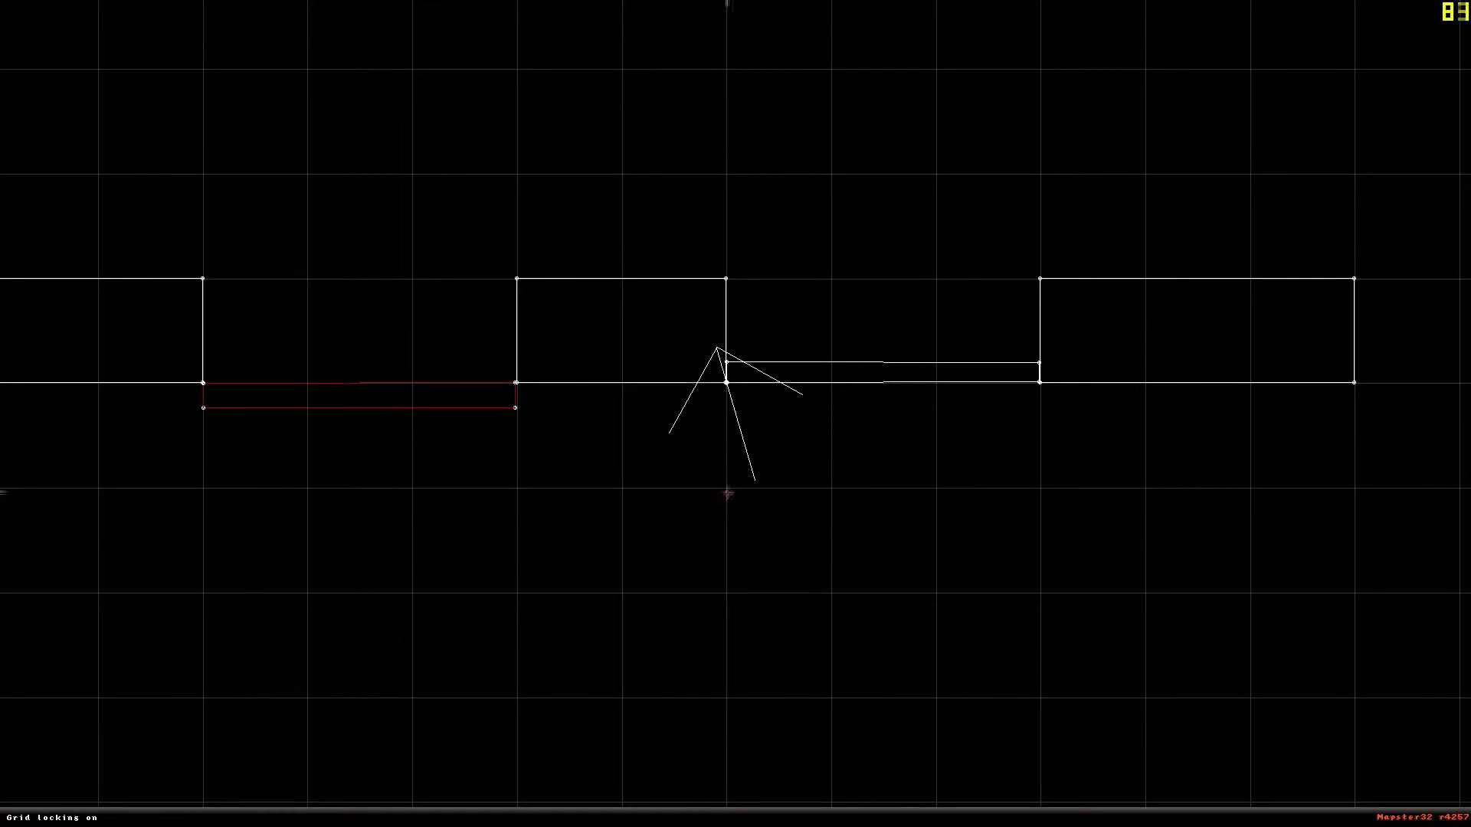
Start a new sector below the middle gap, place a corner, then undo the misplaced point
left_click(732, 476)
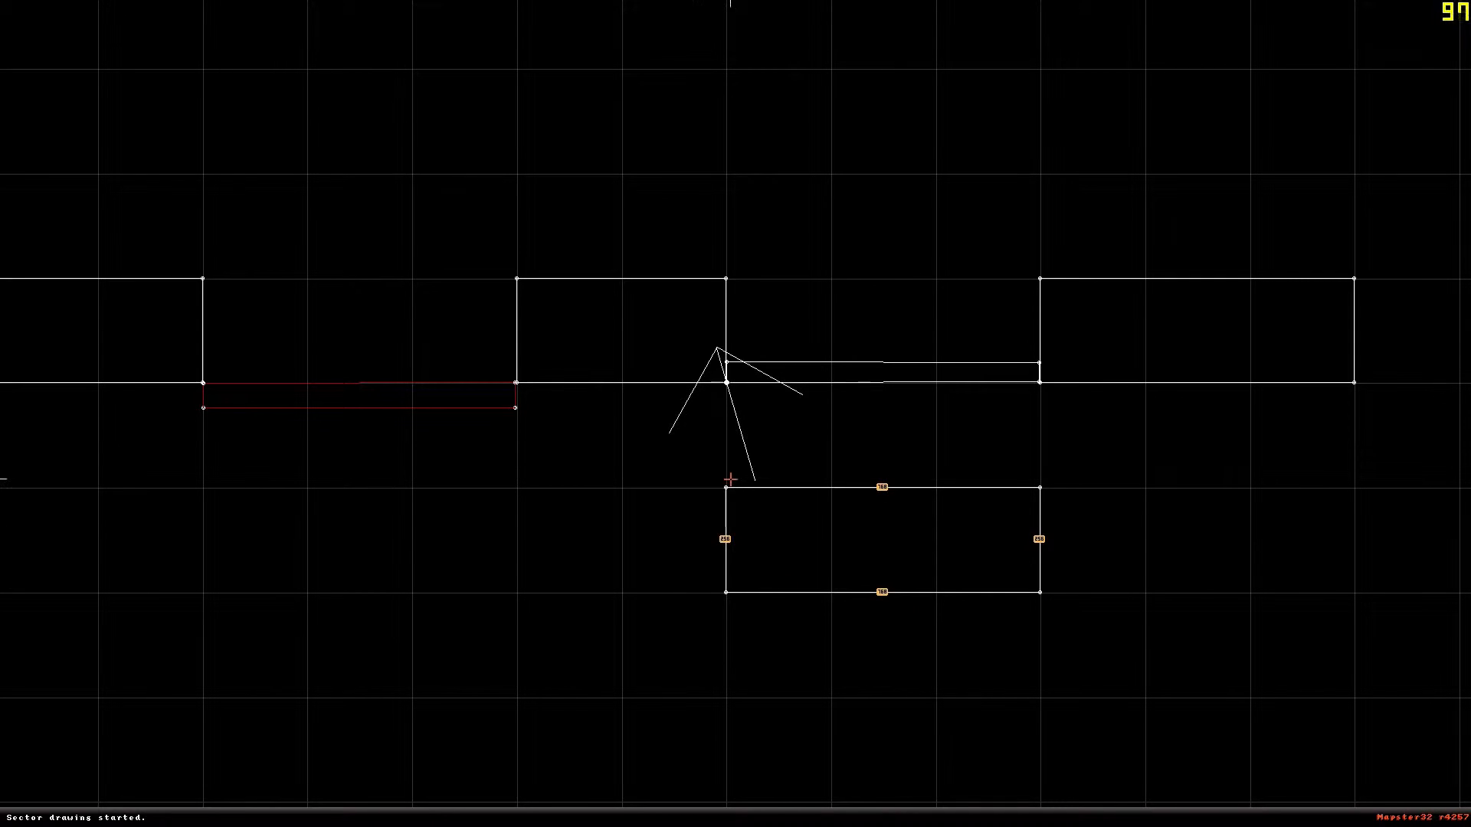
left_click(729, 478)
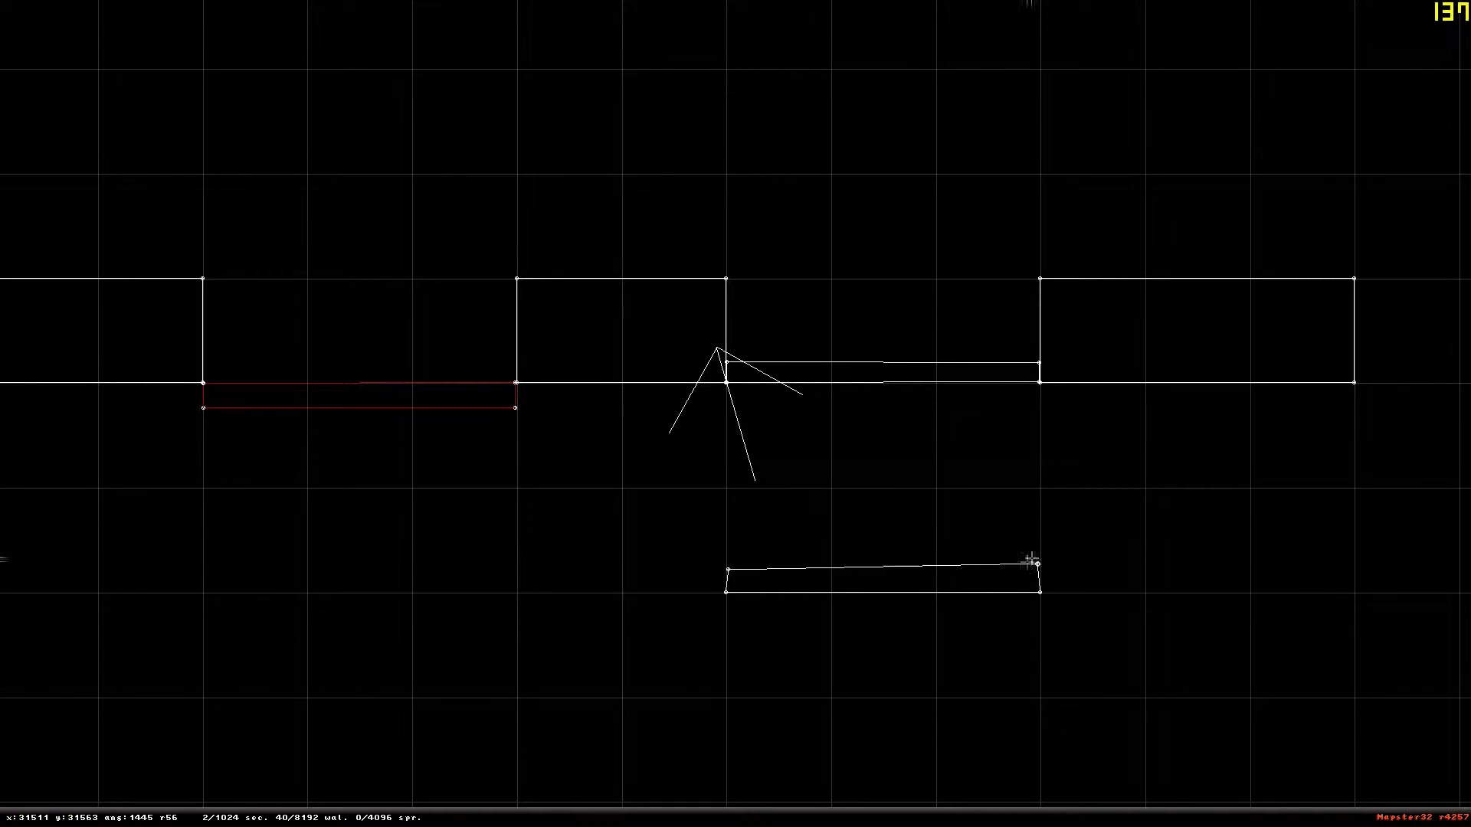
key("ctrl+z")
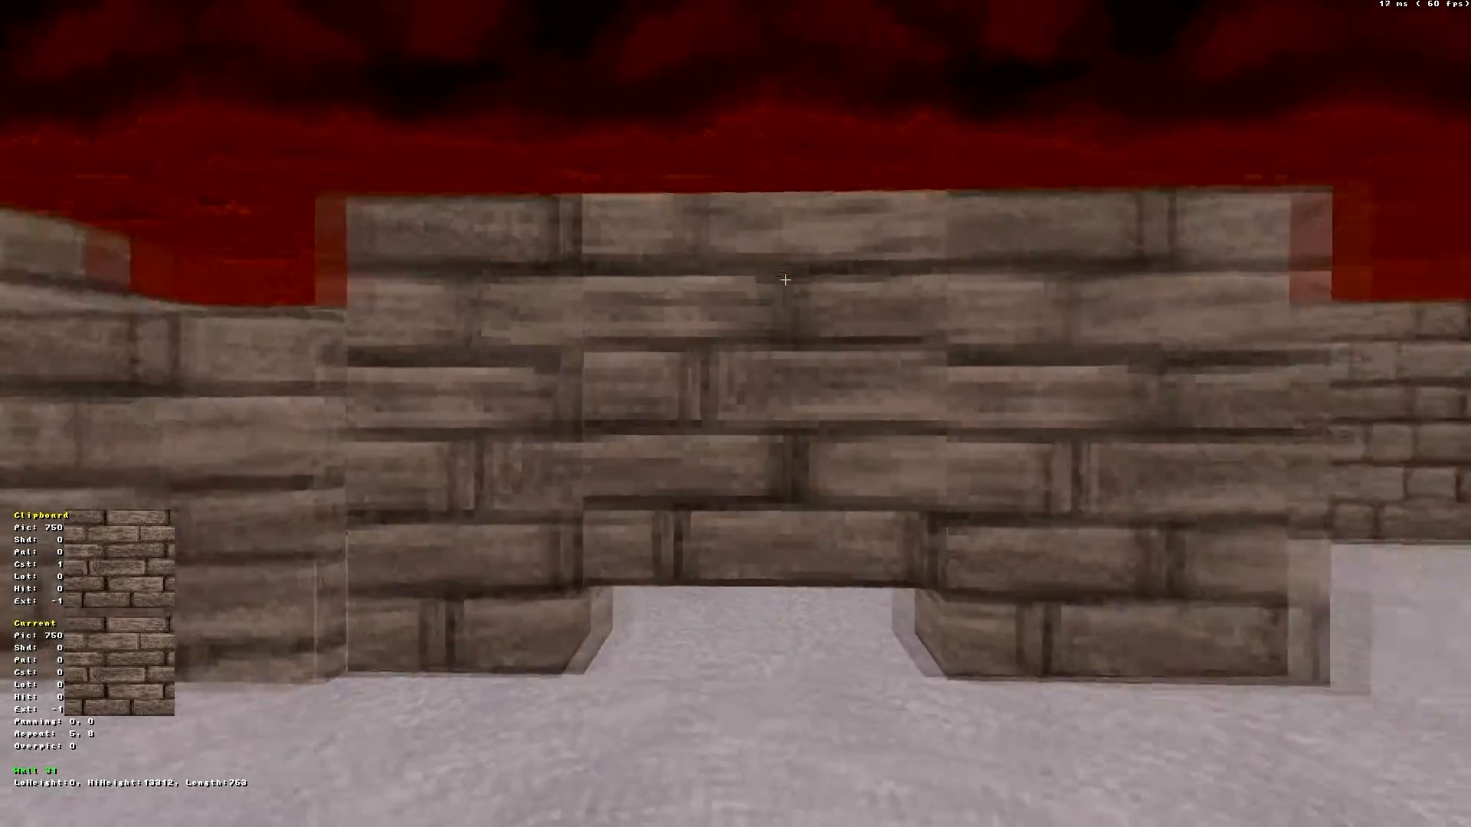
mouse_move(786, 279)
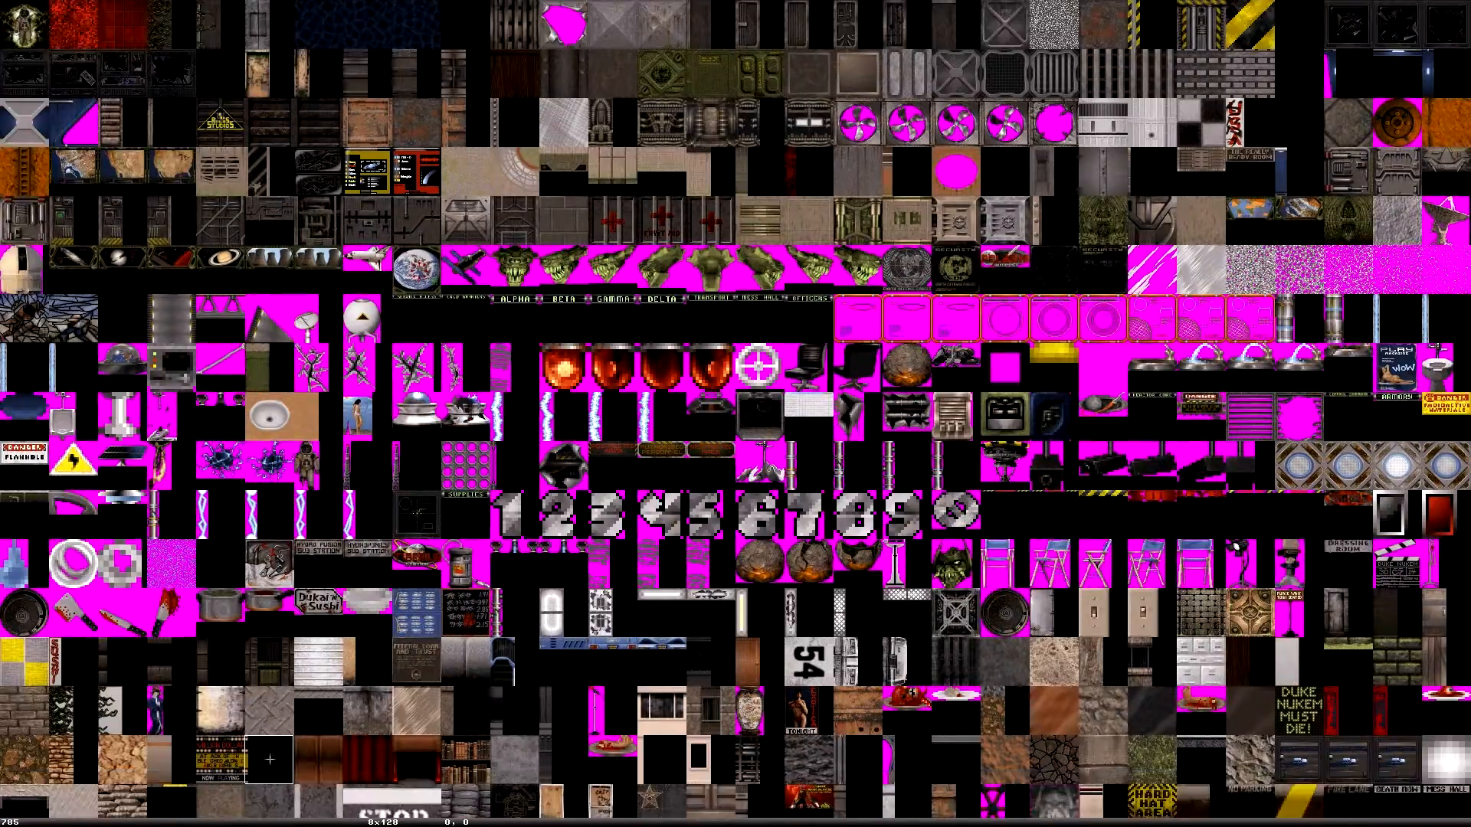
Scroll the tile browser down toward the grey metal door tile 159
scroll("down", 3)
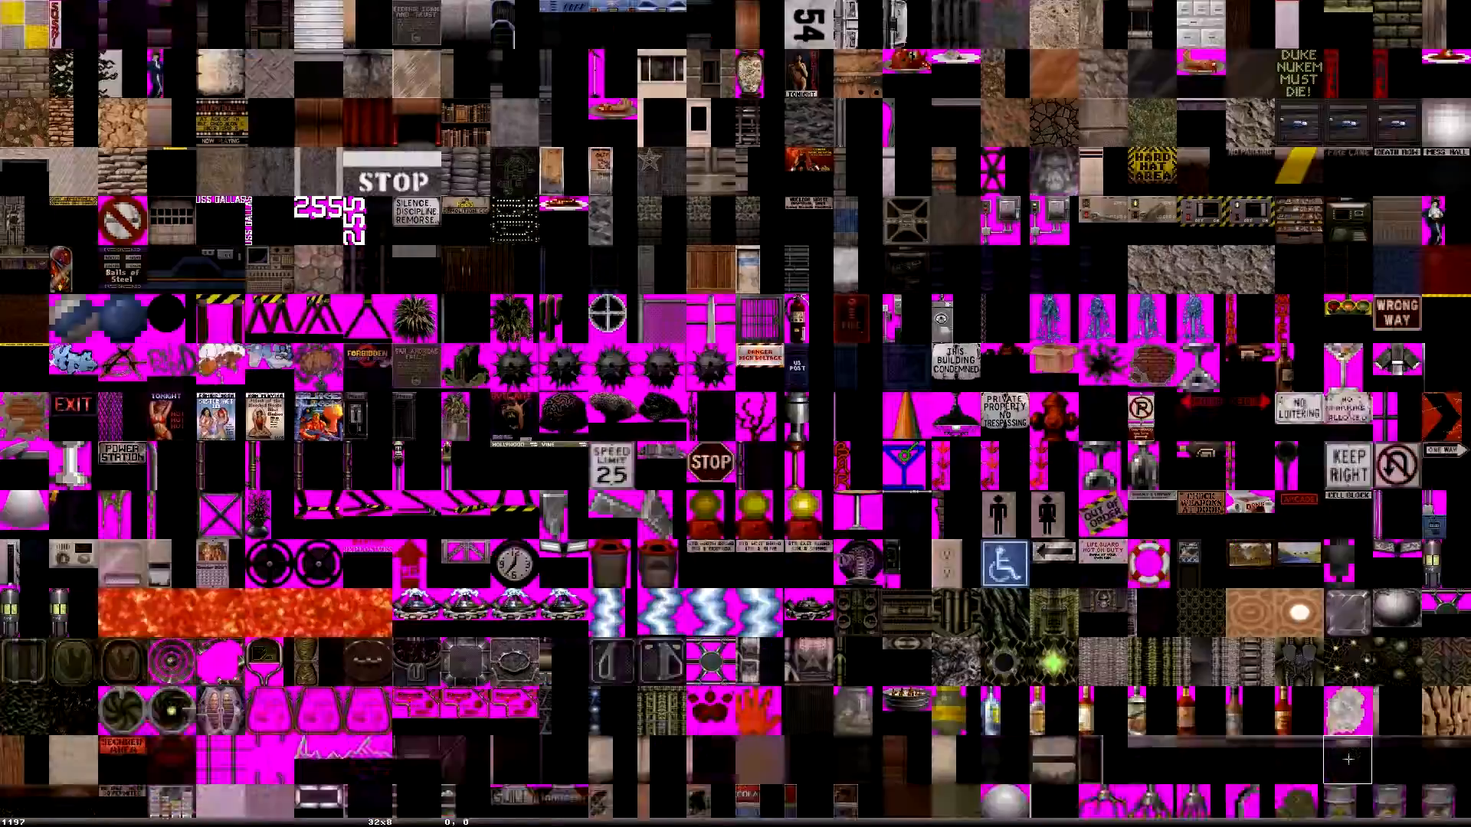
scroll("down", 3)
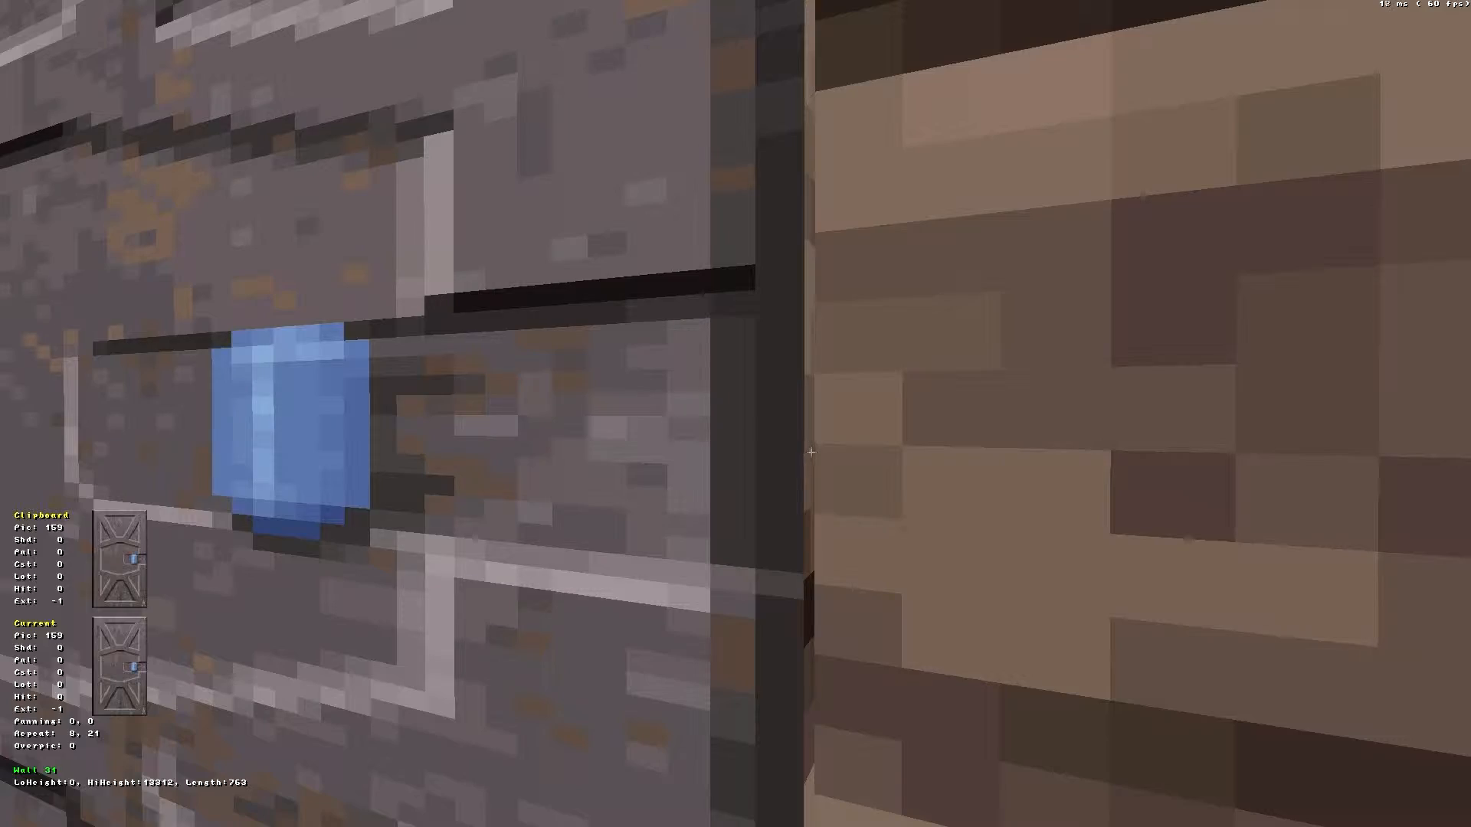
Apply the copied metal door tile to the remaining door face and return to the map view
key("ctrl+v")
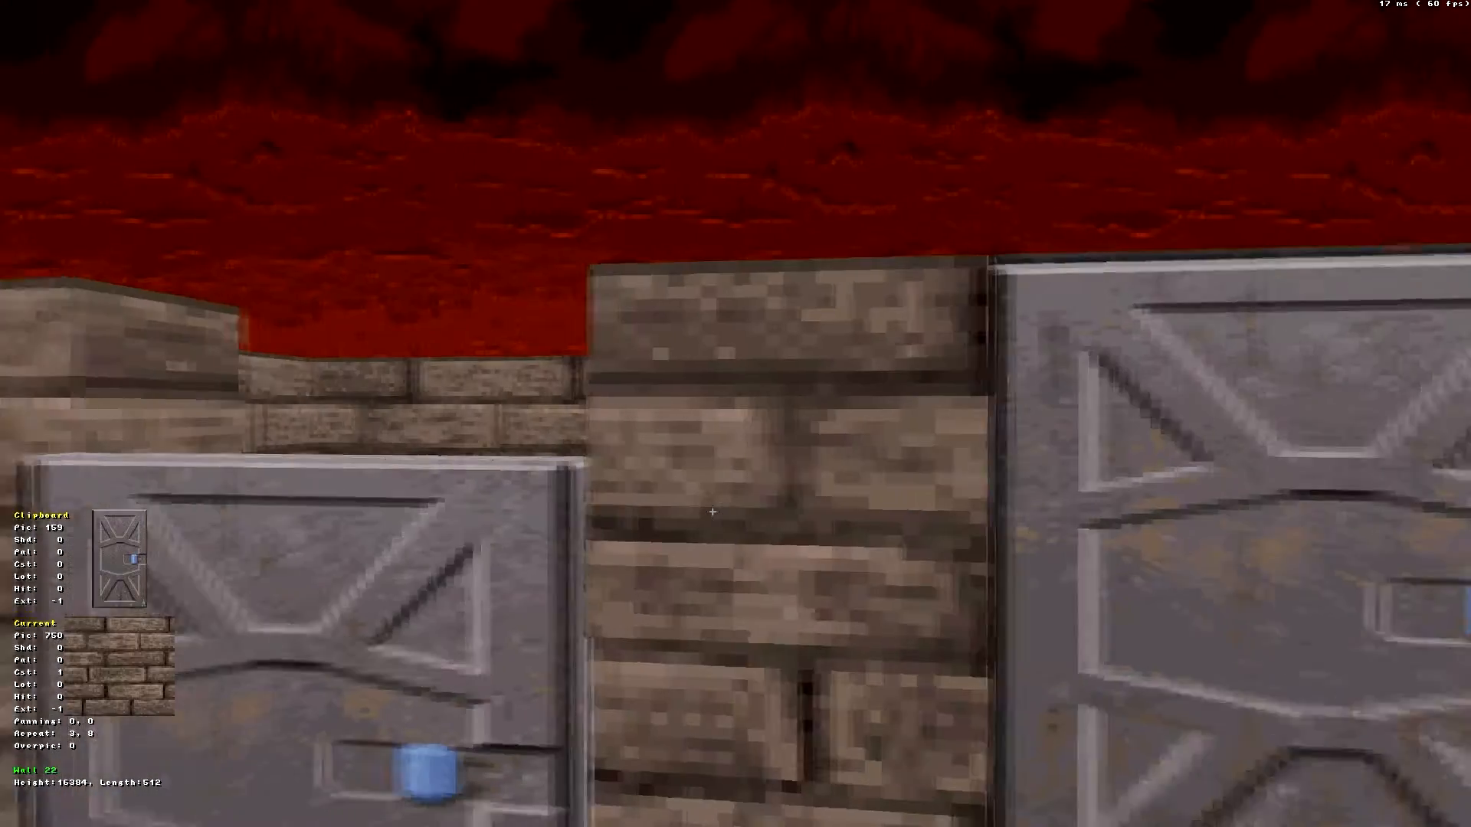
mouse_move(711, 512)
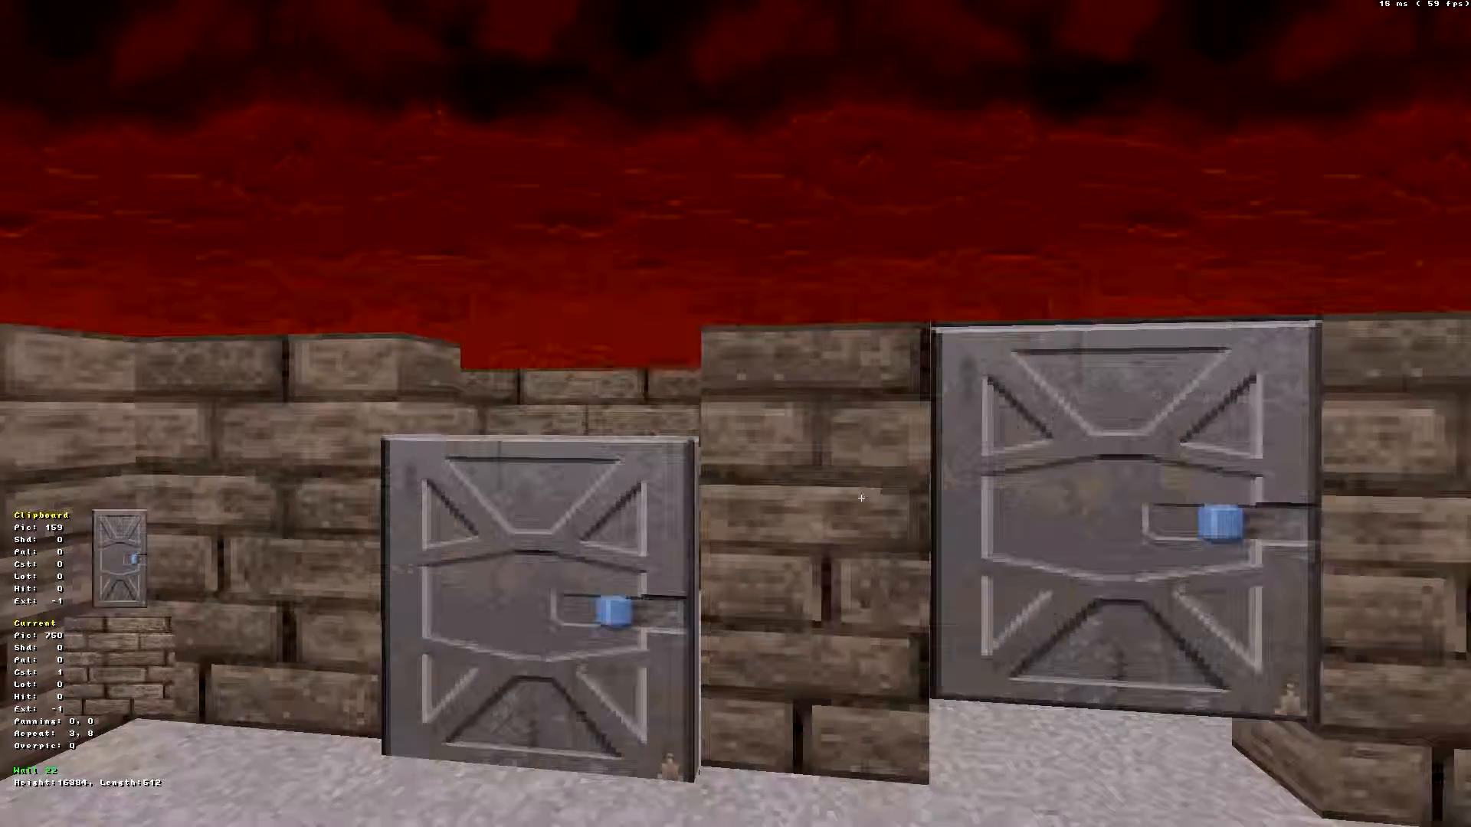
key("Tab")
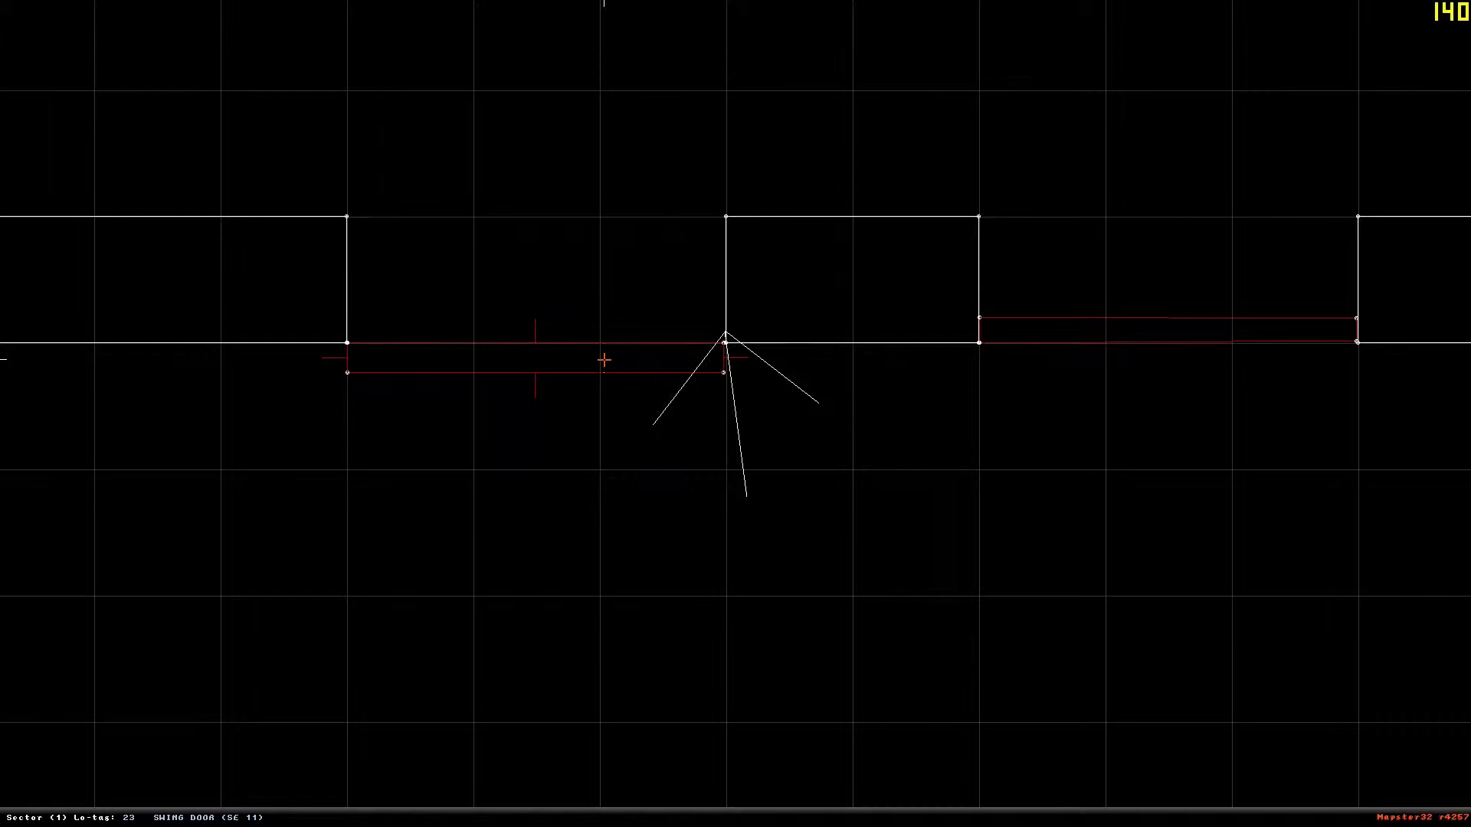
mouse_move(644, 357)
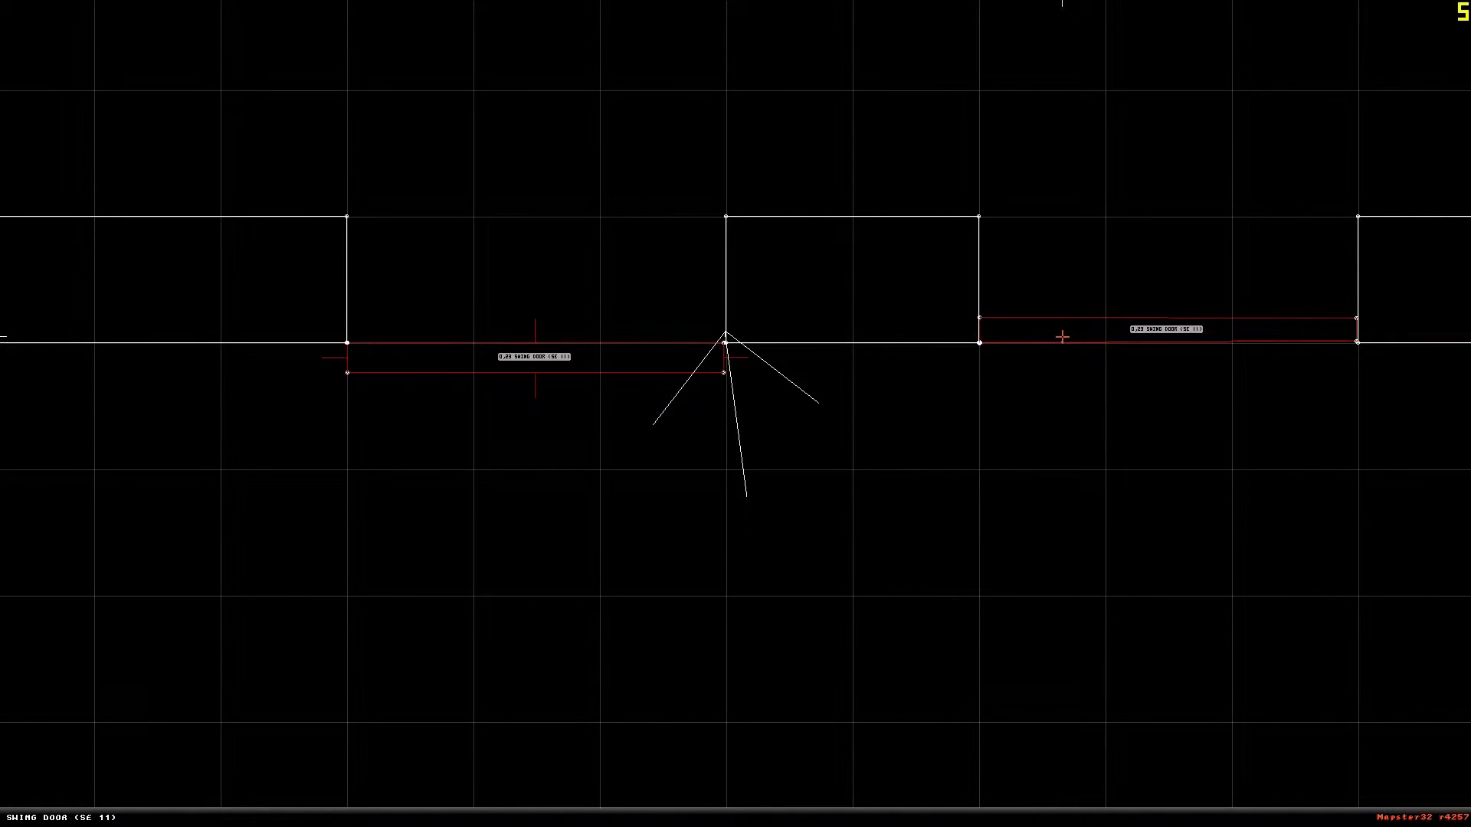
mouse_move(606, 323)
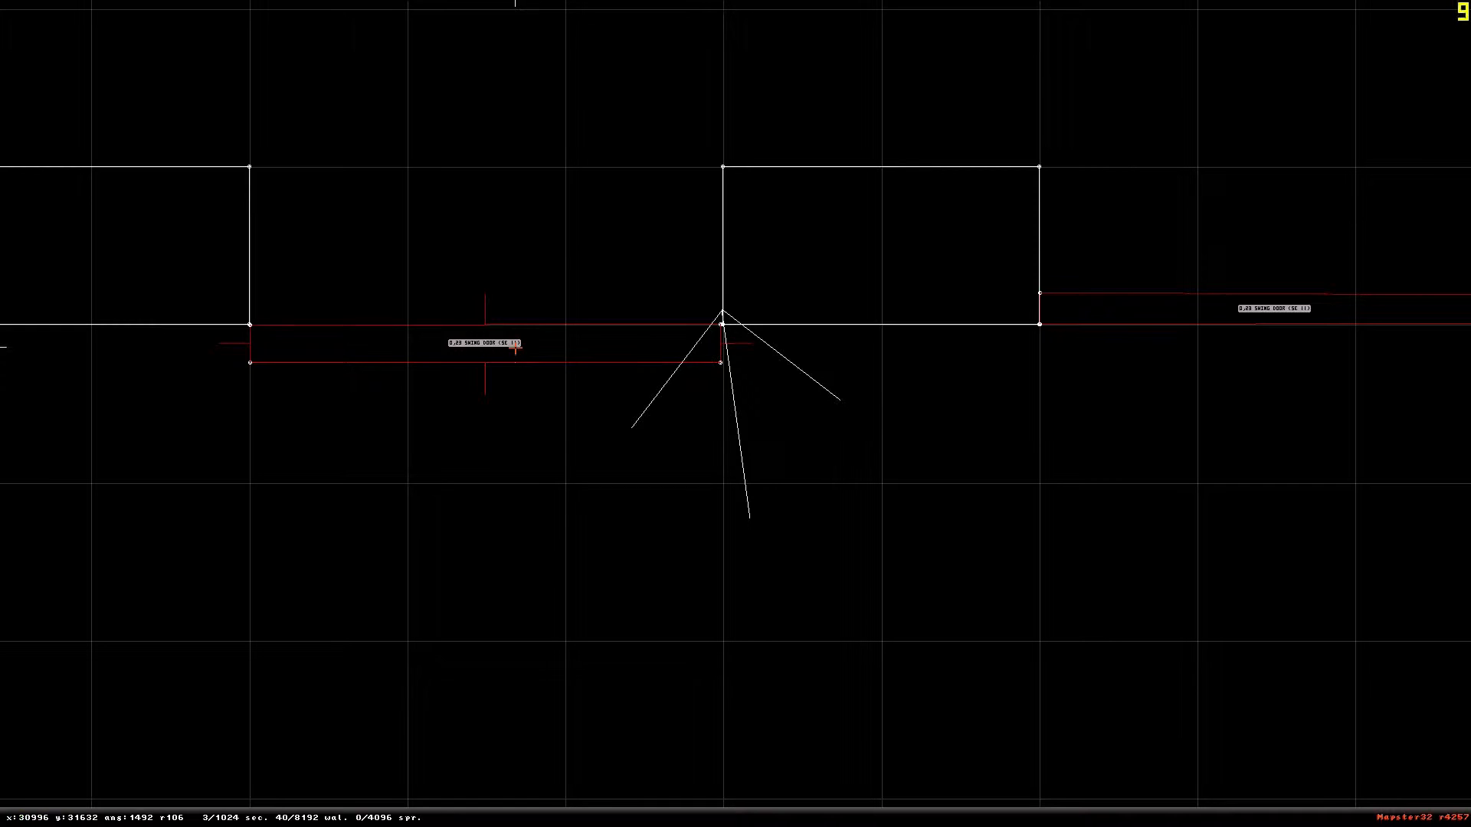
mouse_move(741, 347)
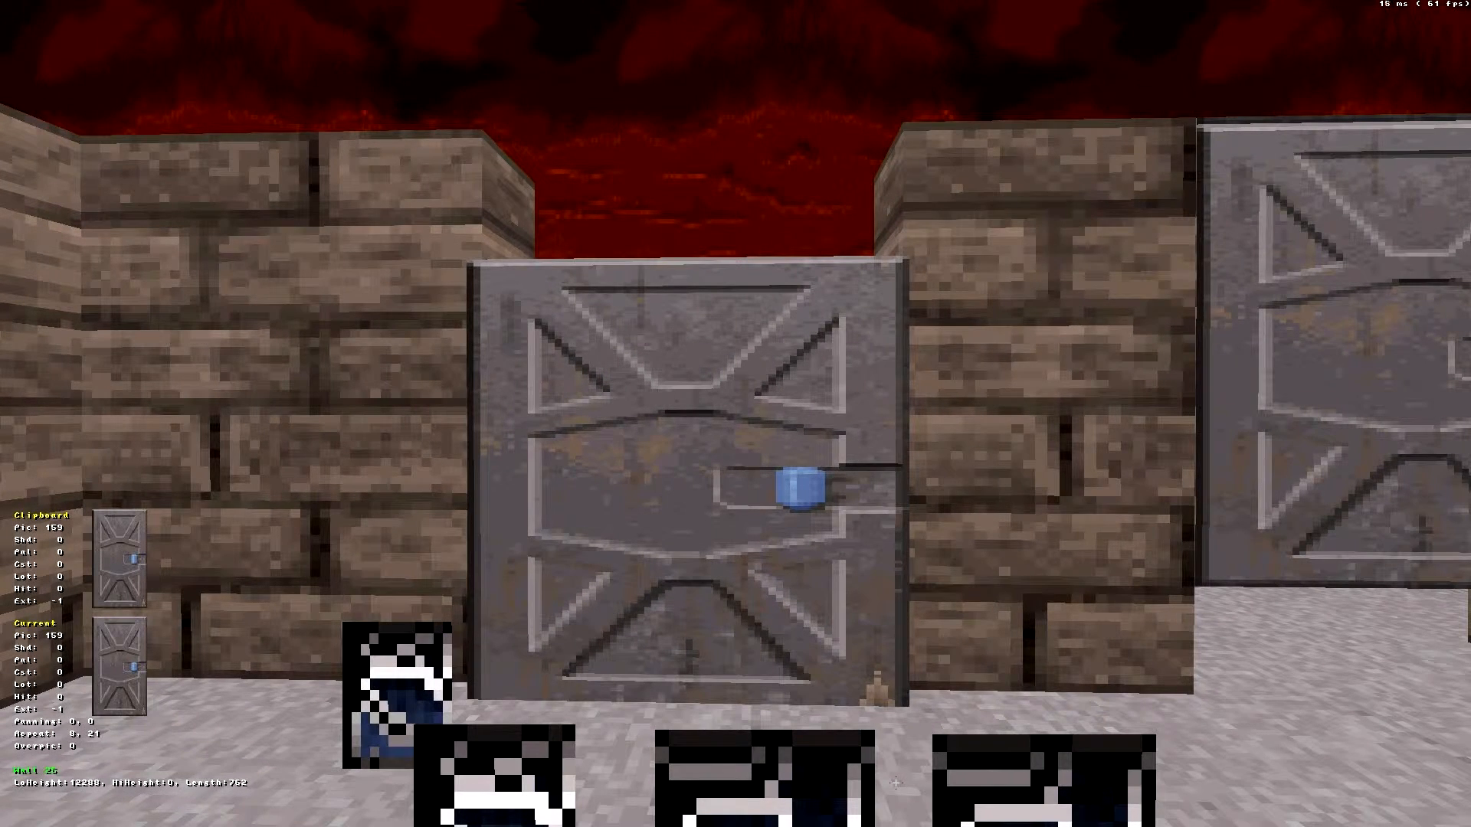
Return to the top-down map after placing the sprites in front of the first door
key("tab")
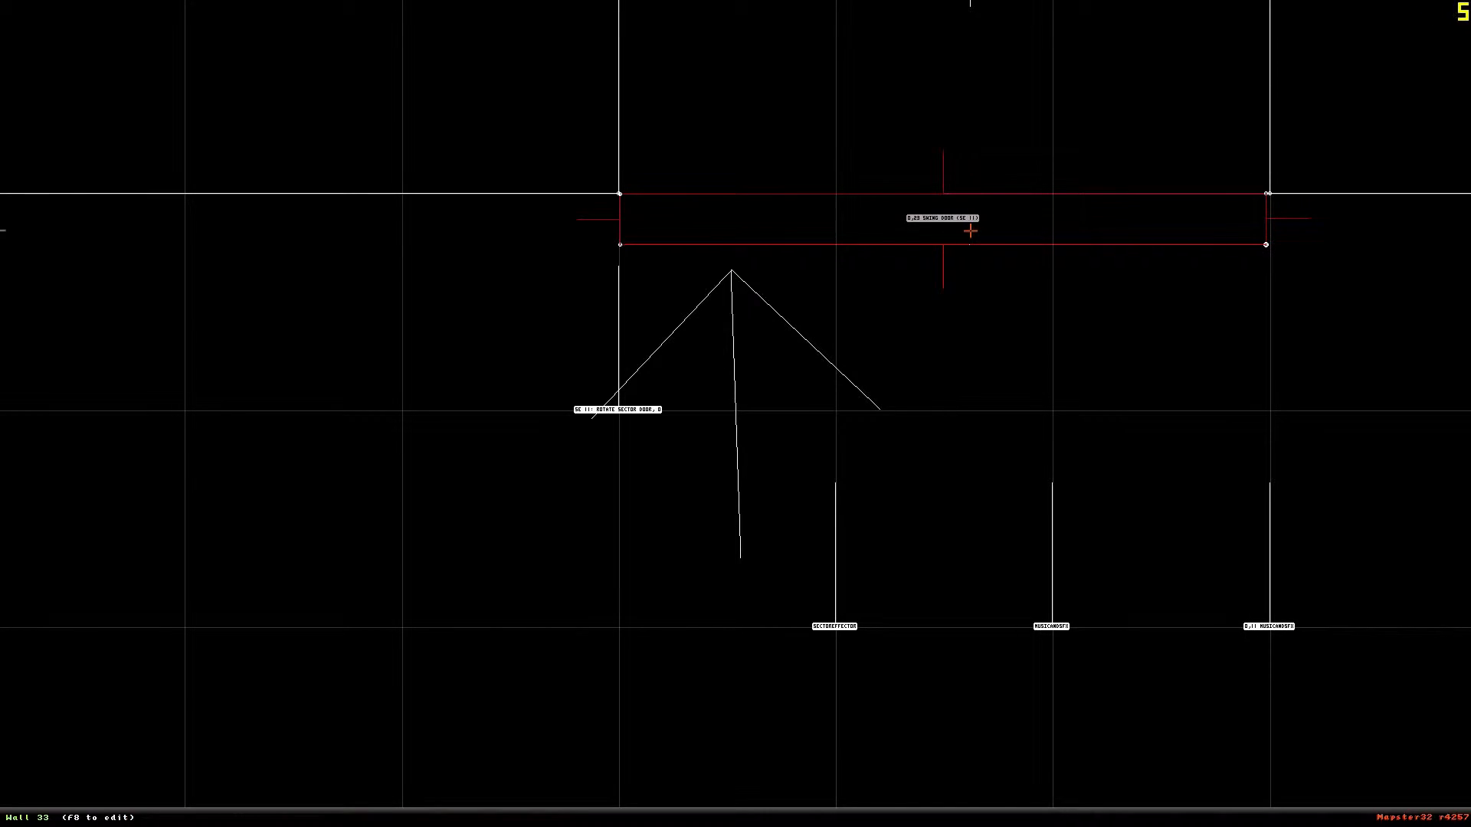
mouse_move(637, 422)
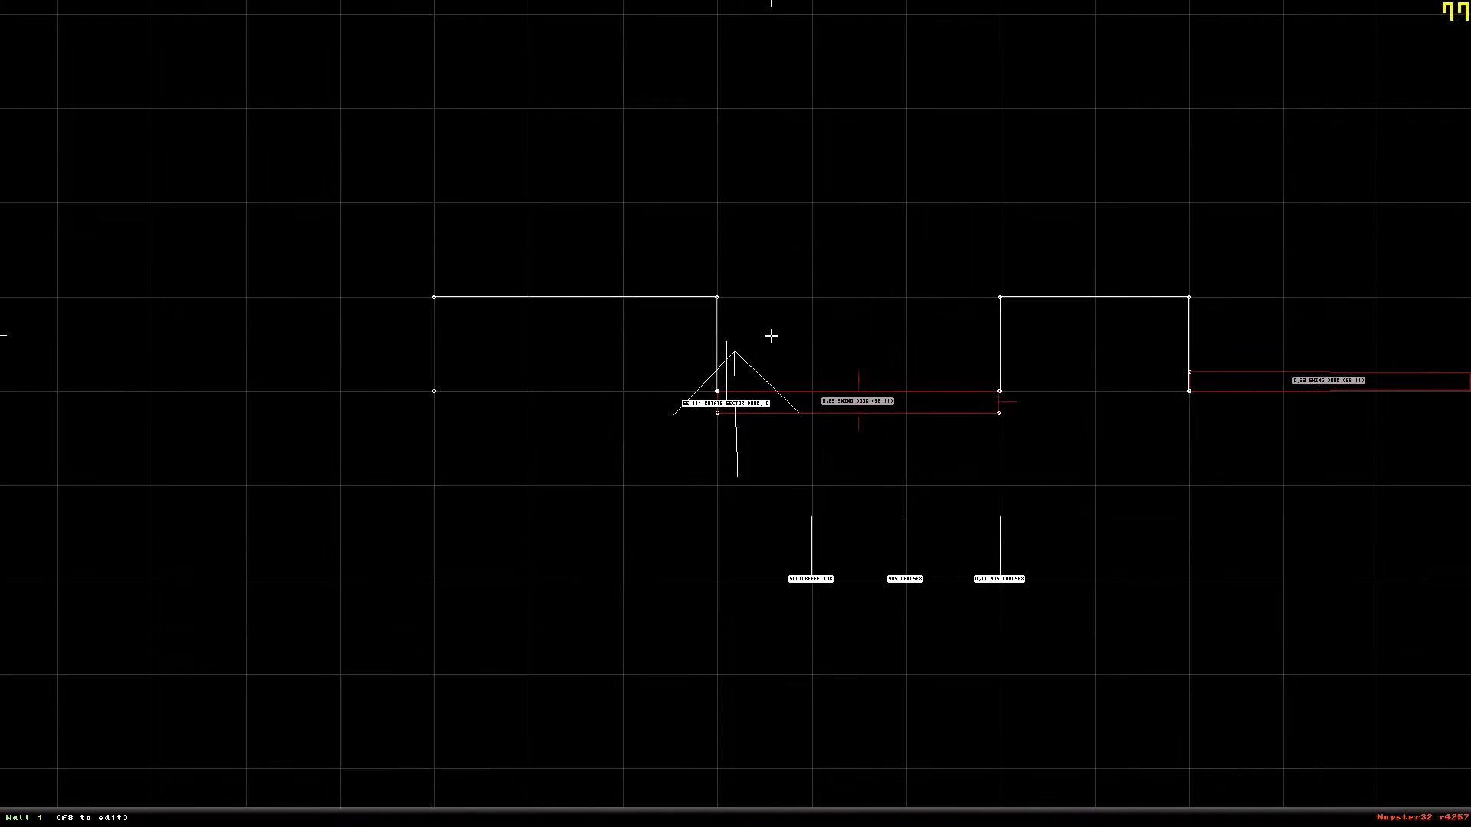
mouse_move(985, 405)
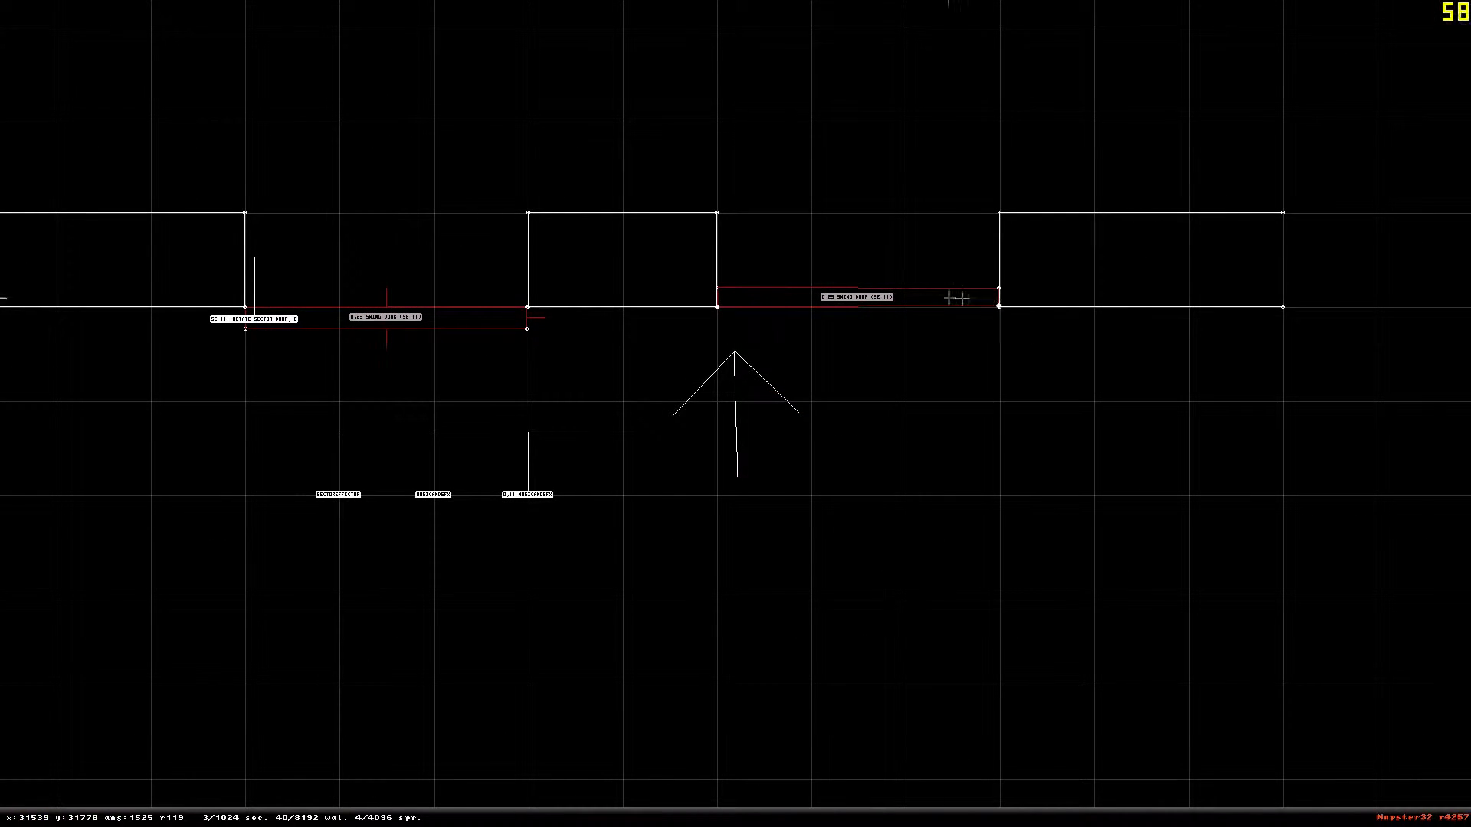
mouse_move(751, 63)
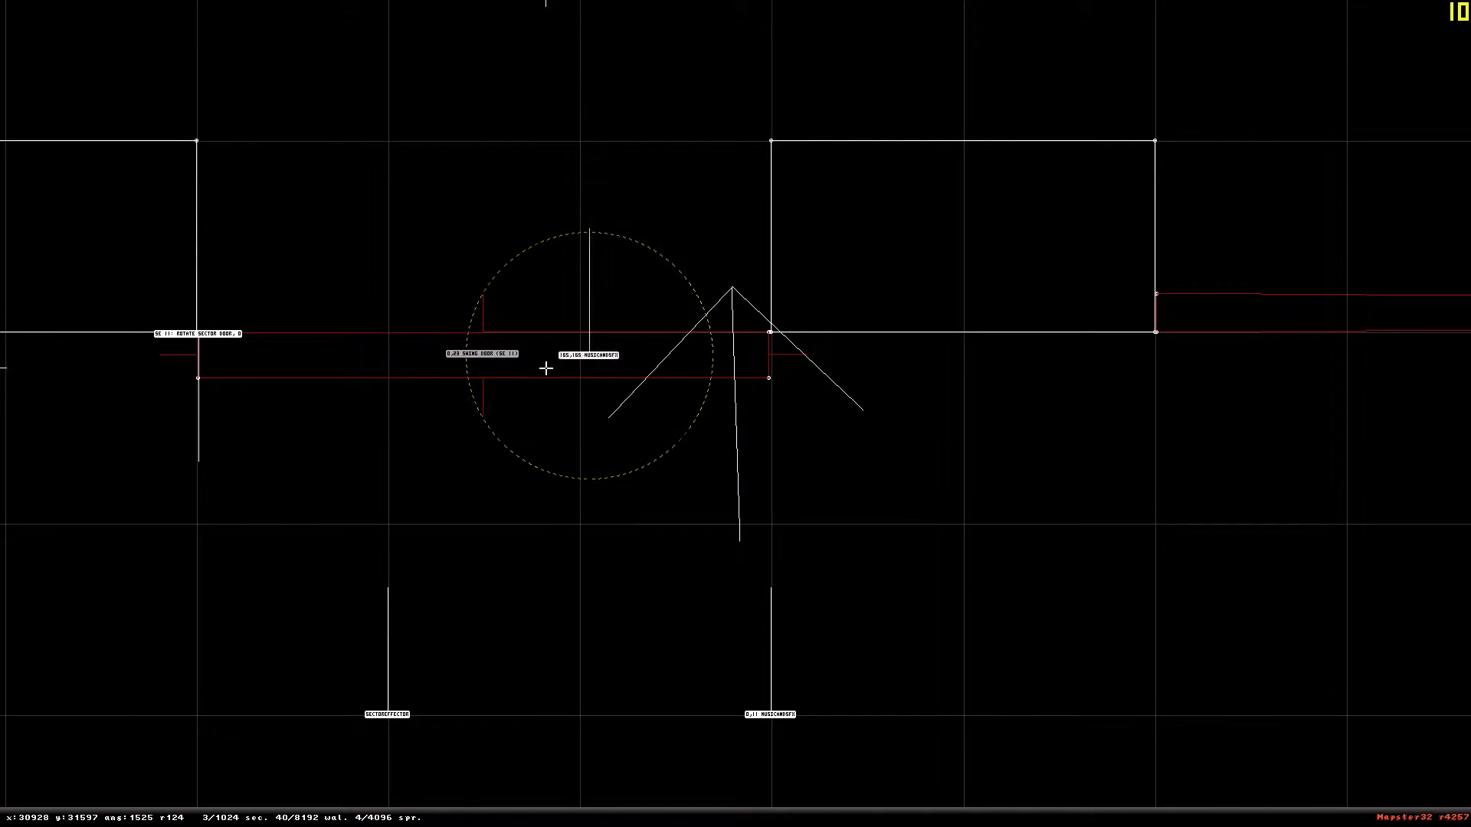
mouse_move(185, 377)
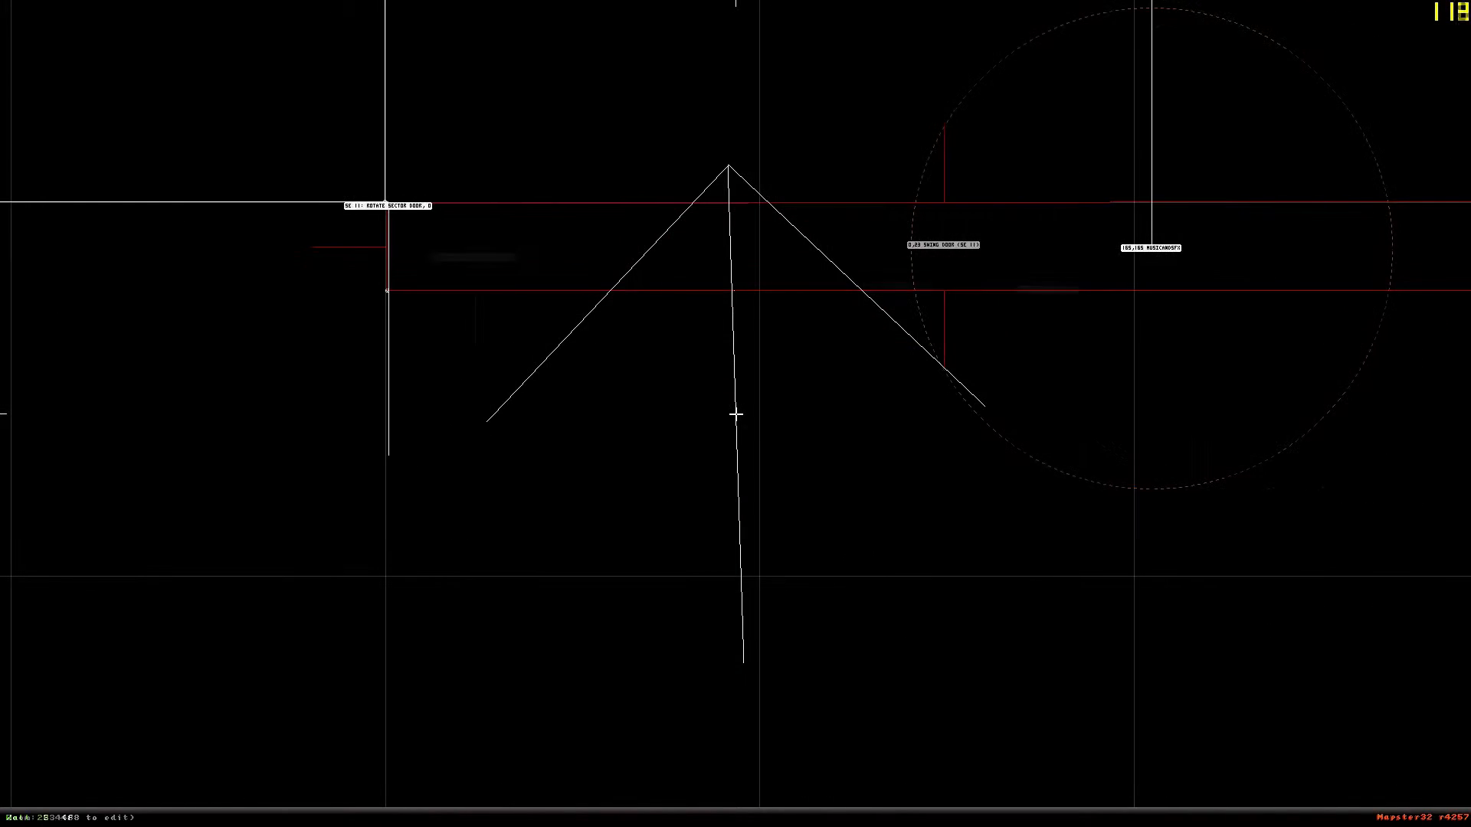
Scroll through the sprite tiles while assigning the second door's effector and sound sprites
scroll("down", 3)
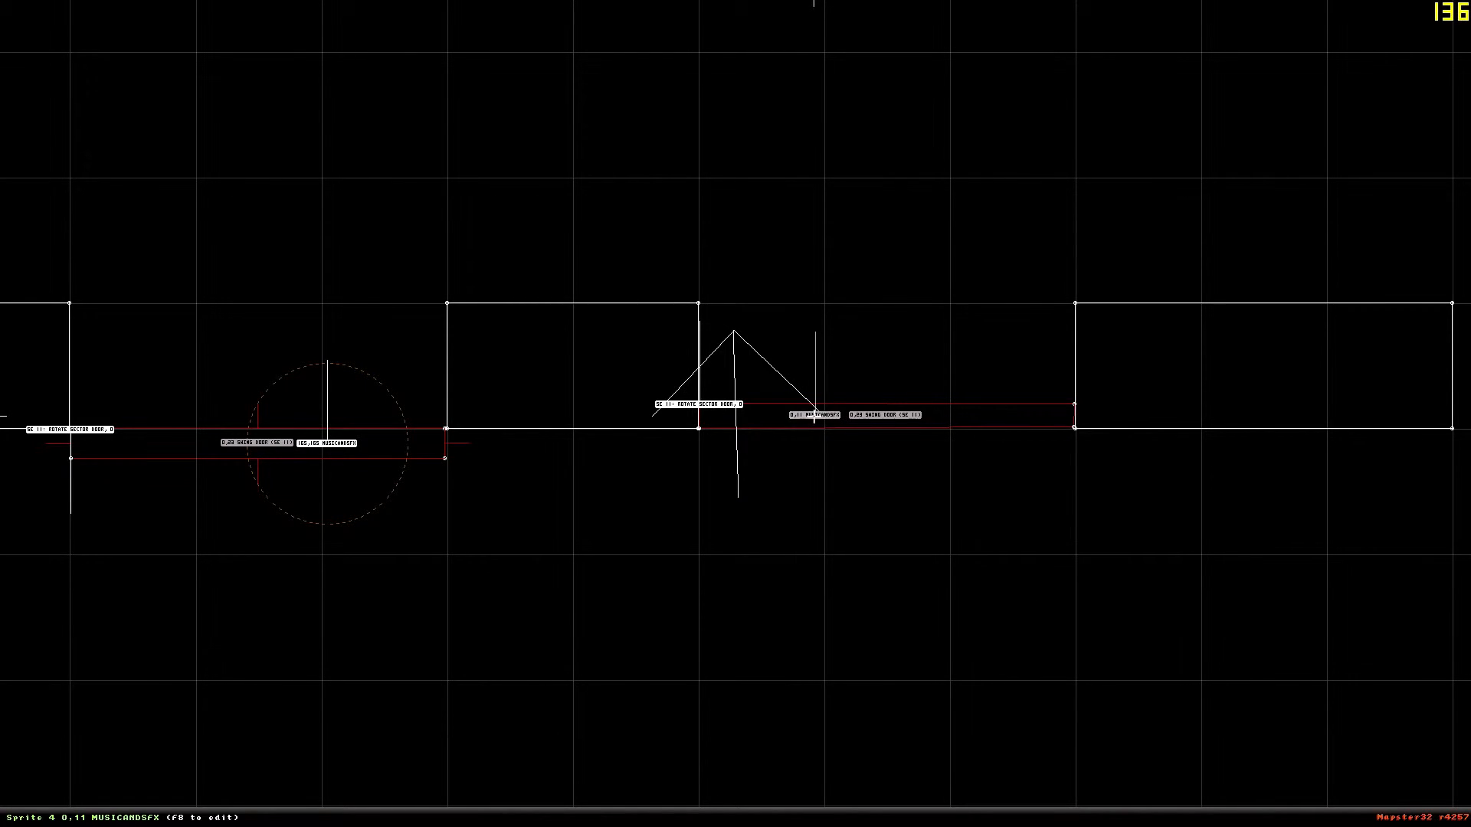
scroll("down", 3)
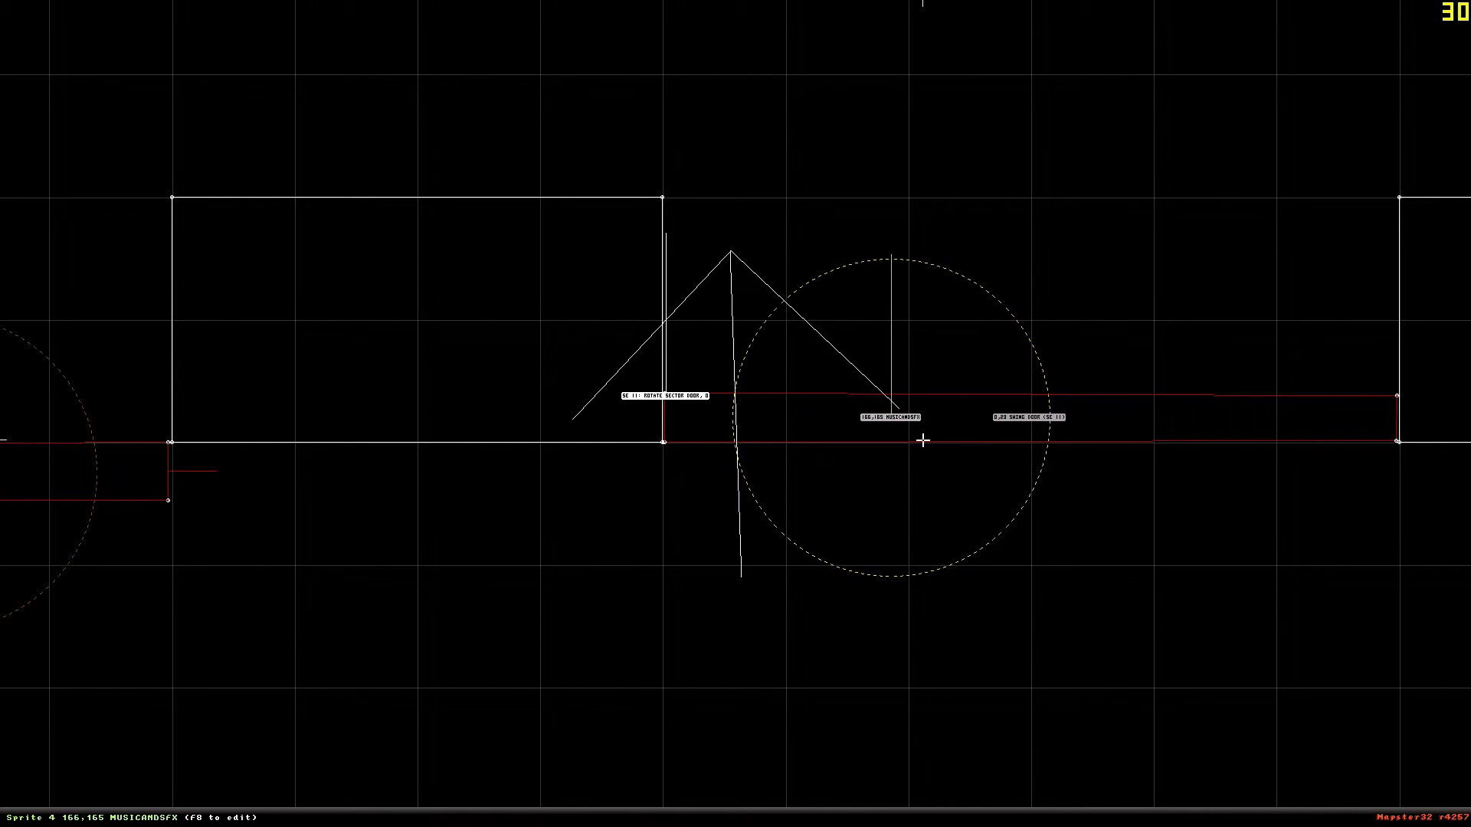
scroll("down", 3)
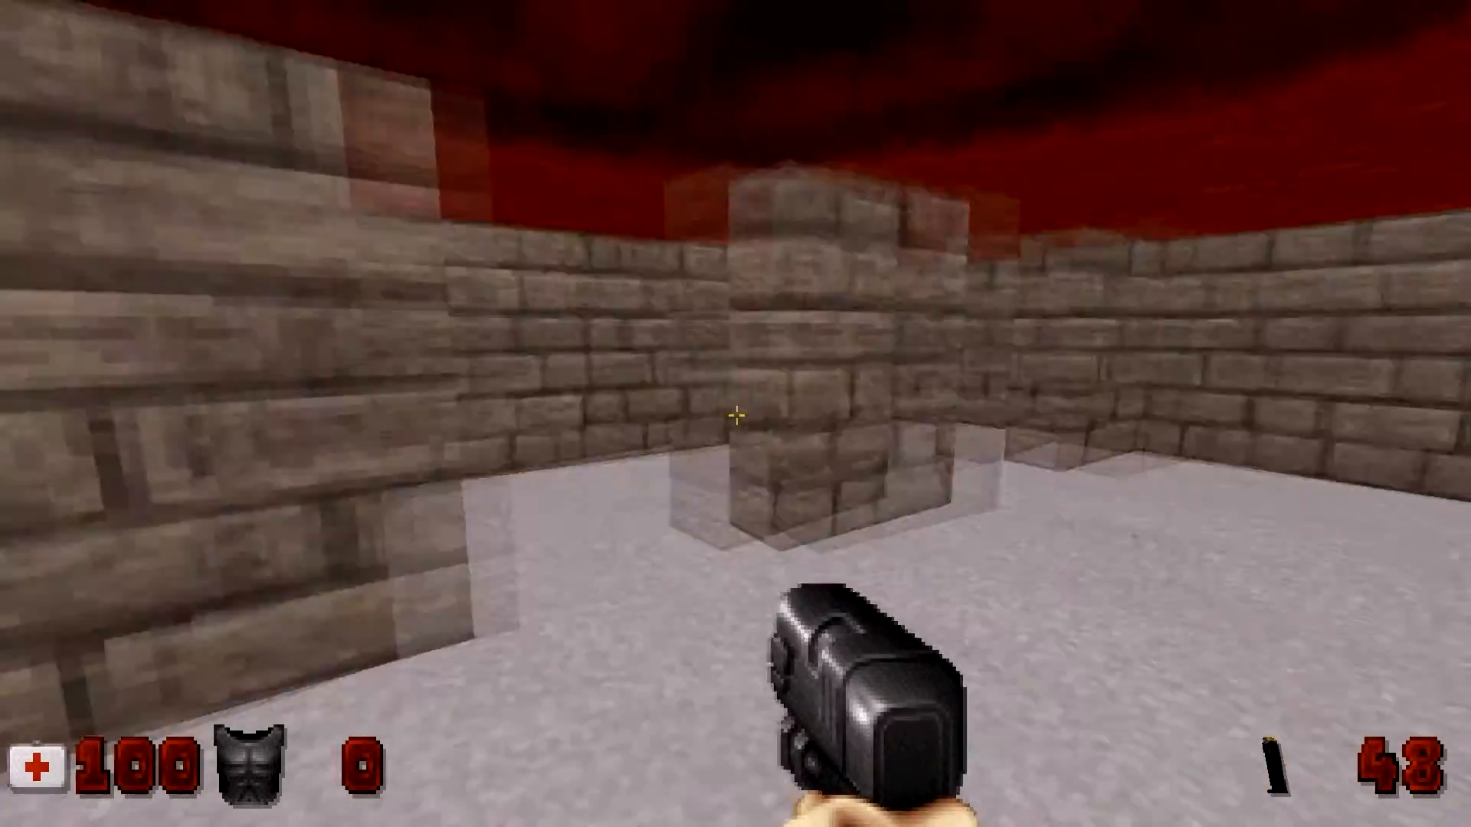
Walk forward to the swinging door, push it open, then move around beside the right-hand door
key("W")
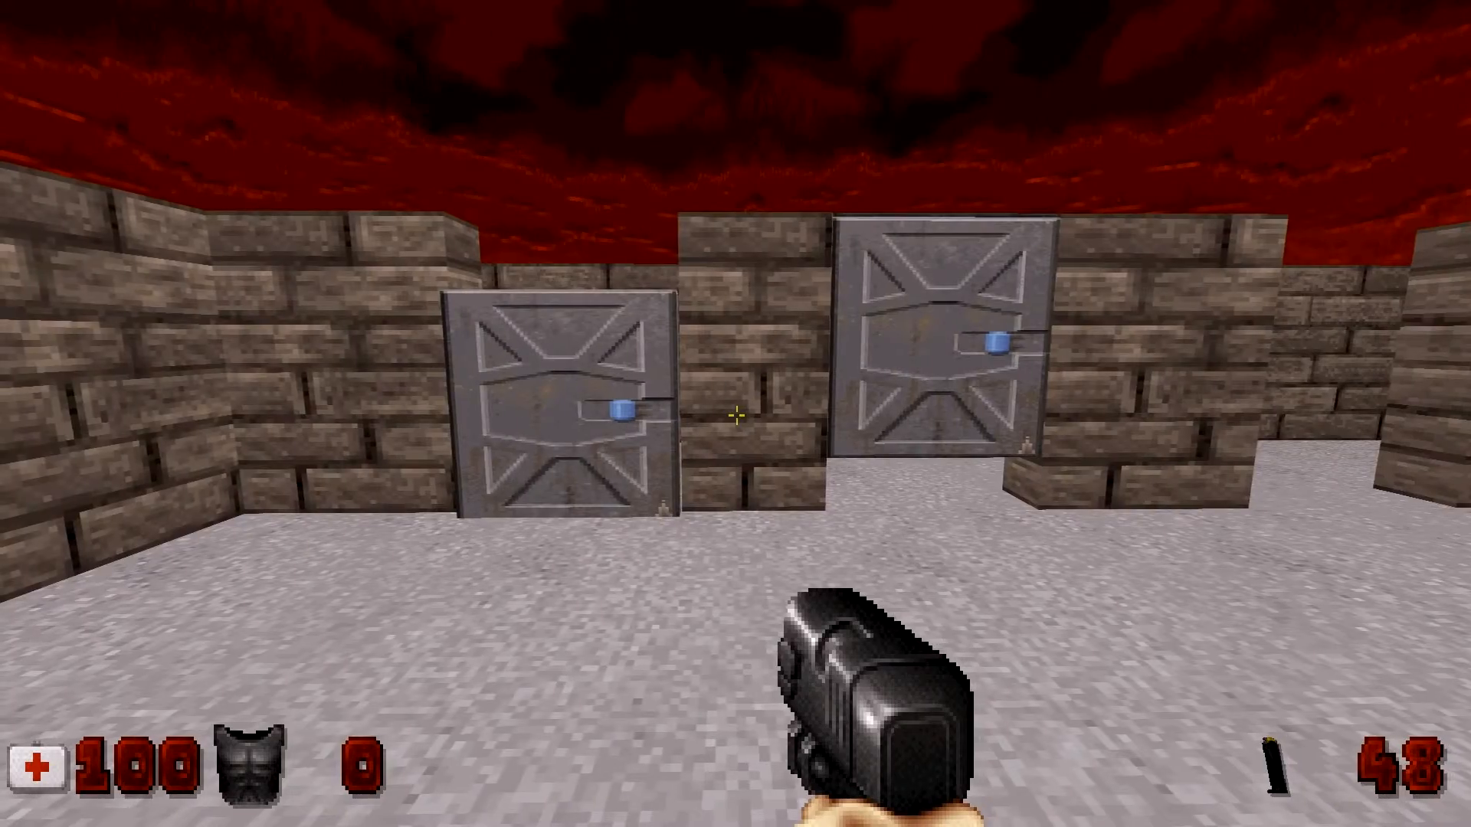
key("w")
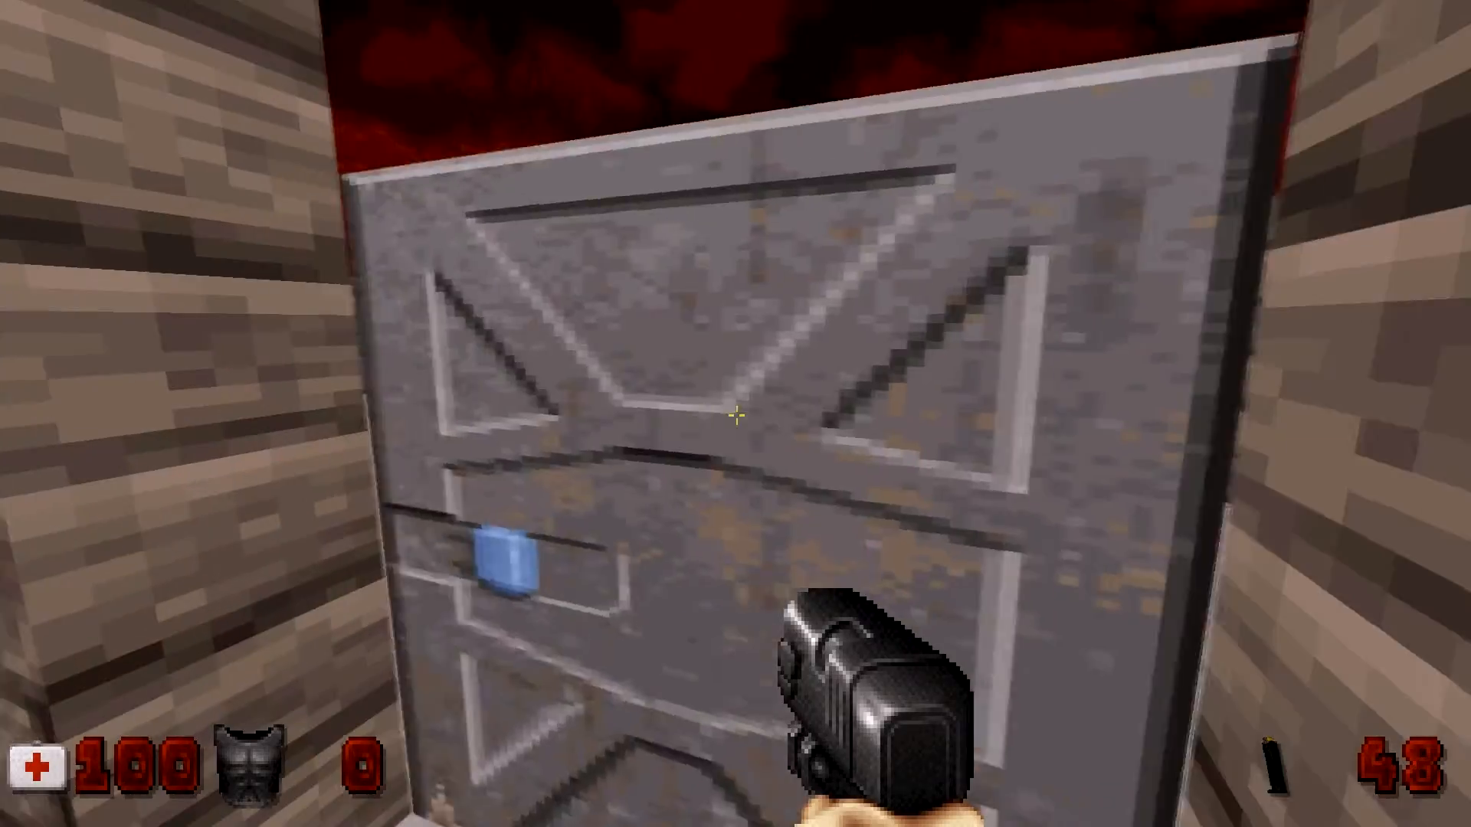
key("w")
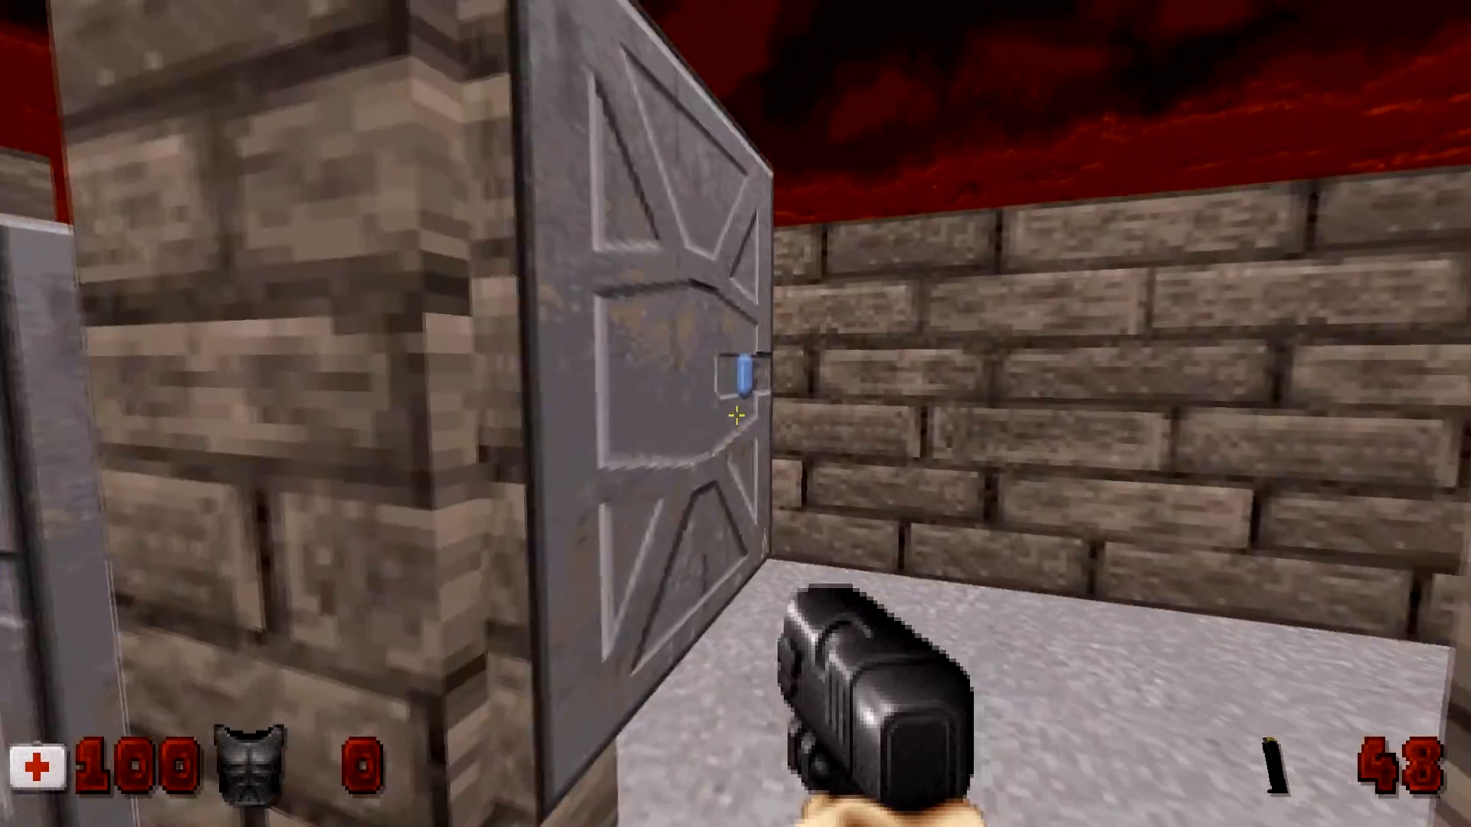
mouse_move(735, 414)
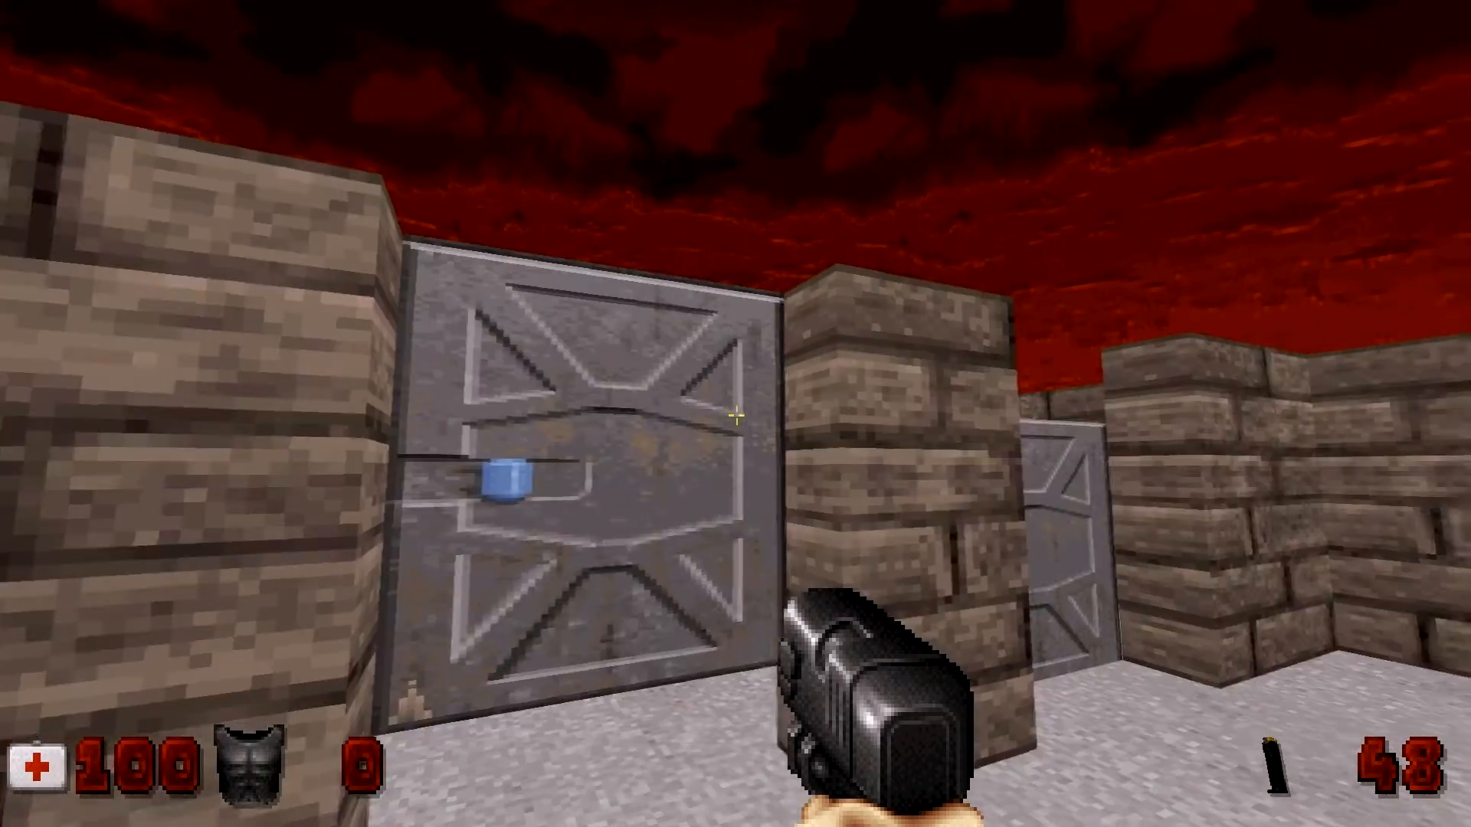
key("W")
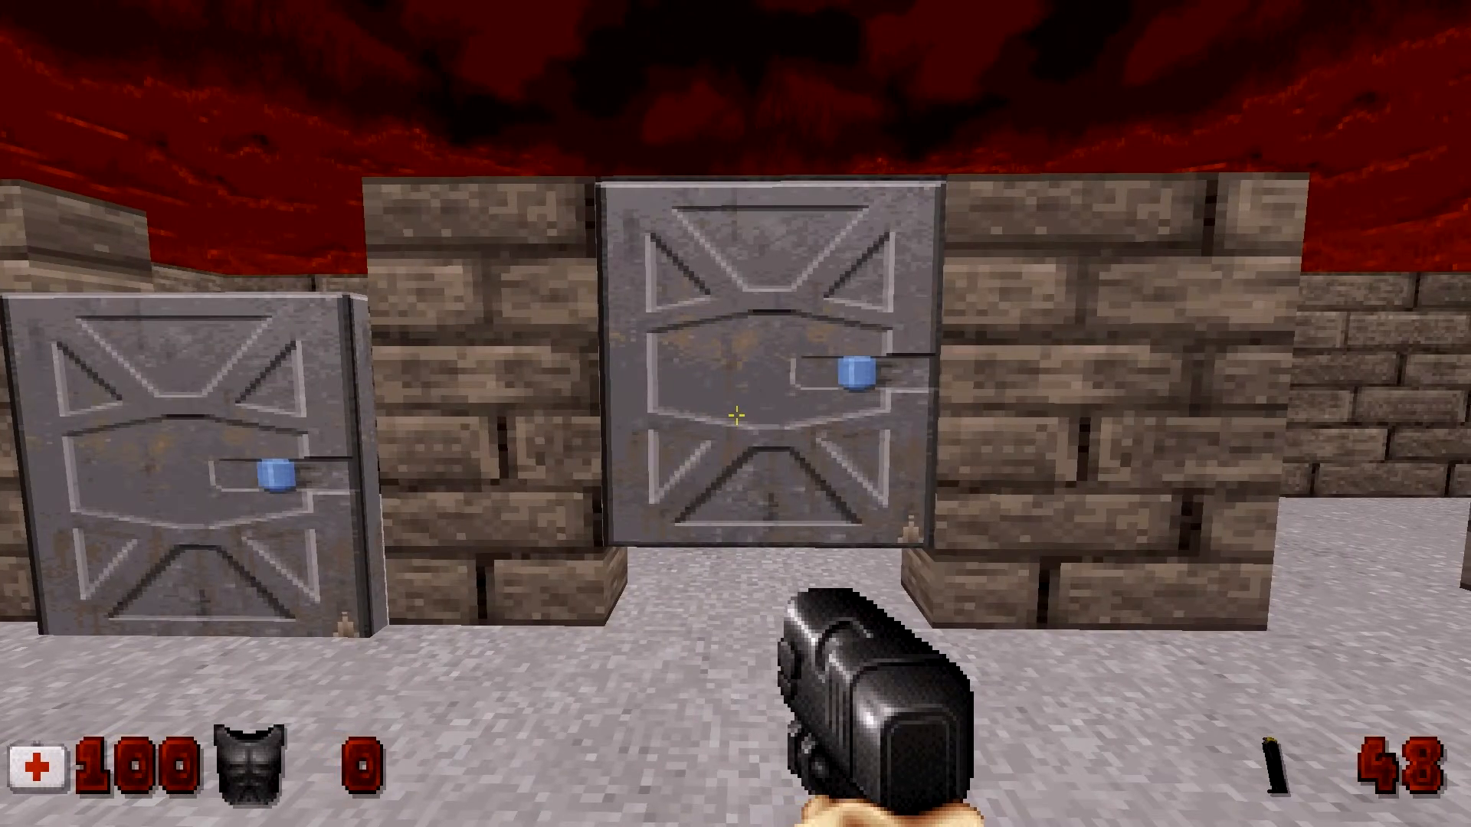
key("W")
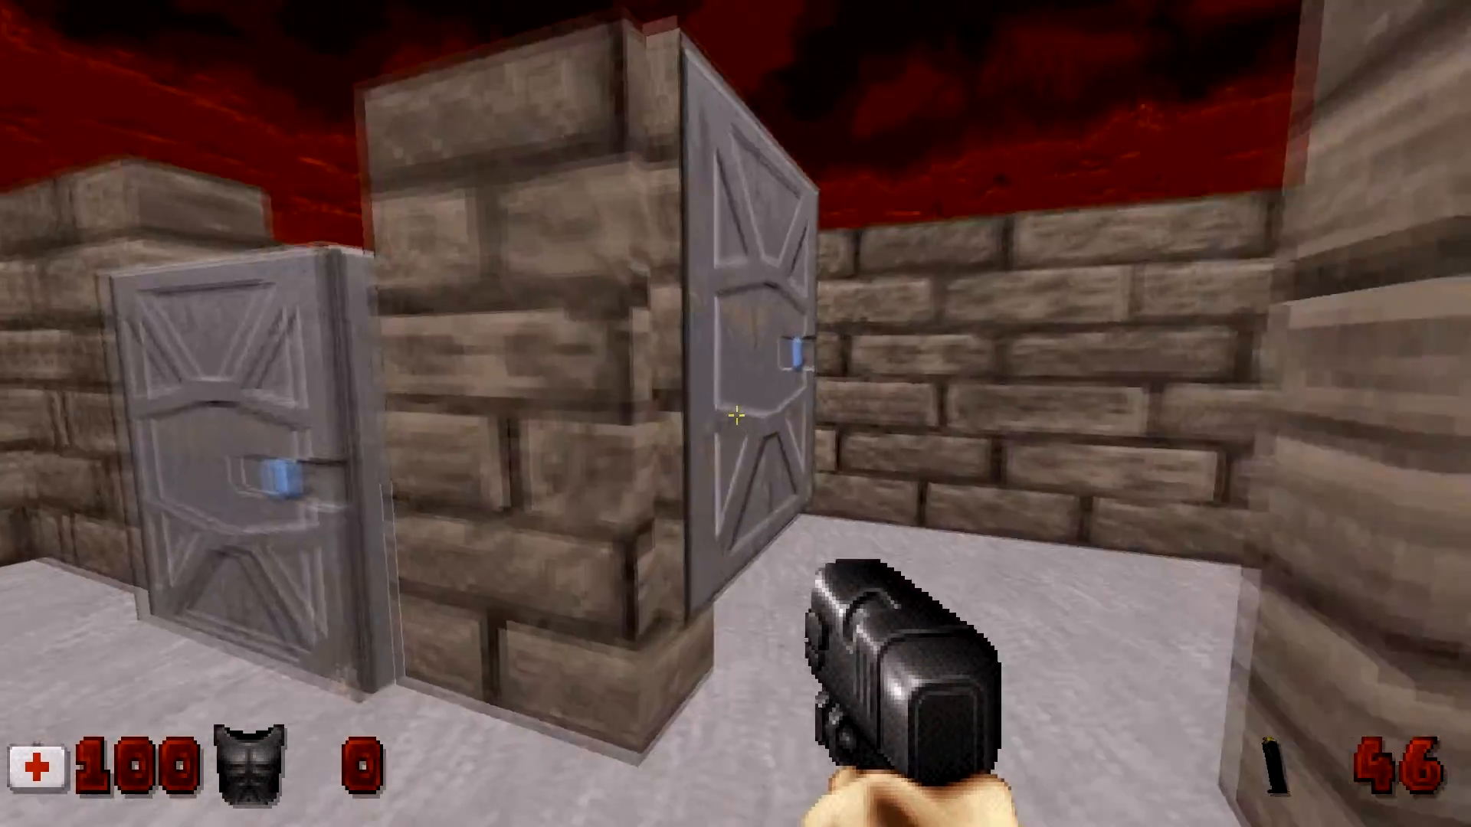
mouse_move(735, 414)
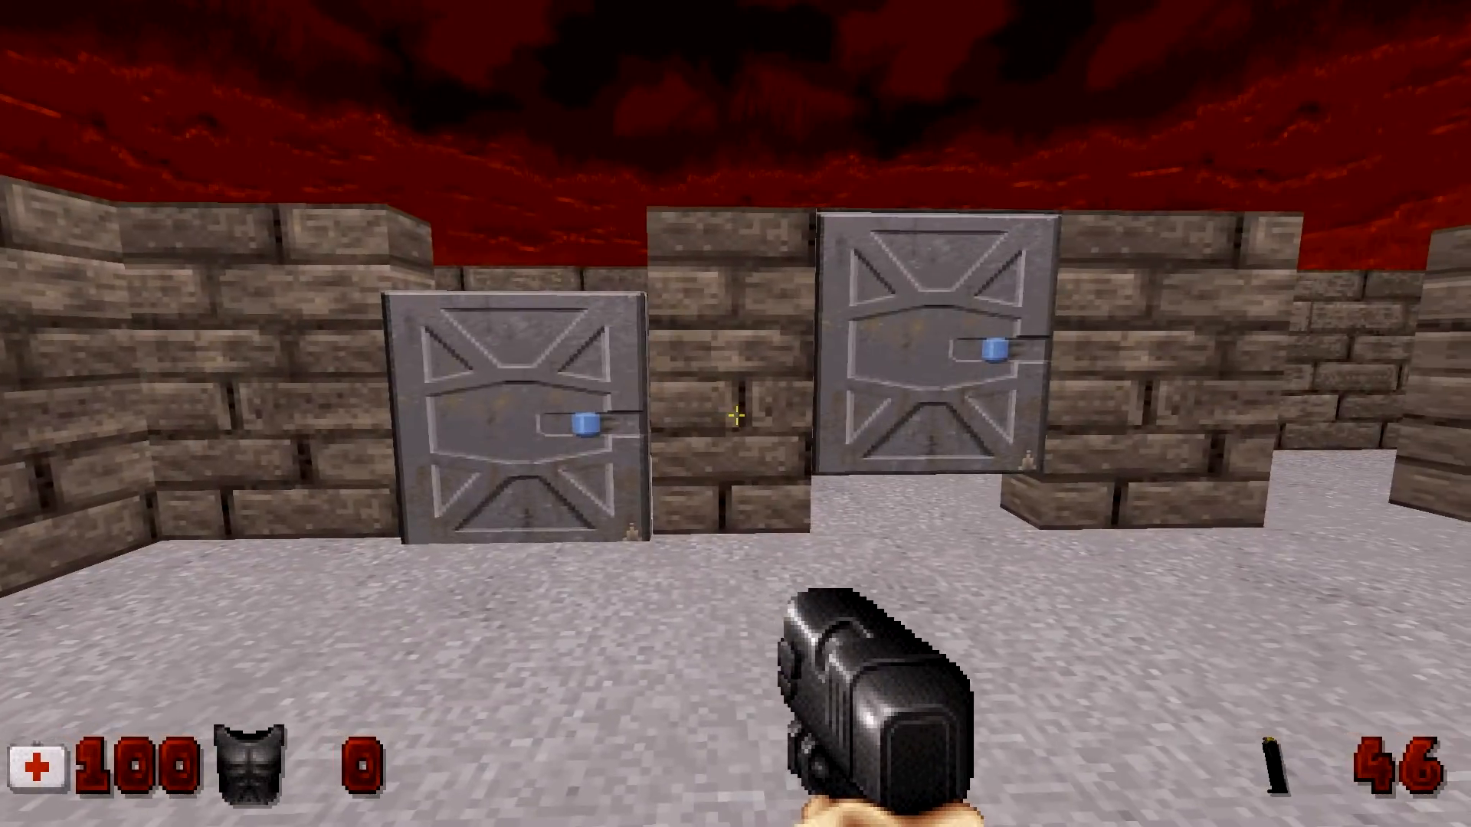
Walk up to the right-hand metal door and swing it open
key("W")
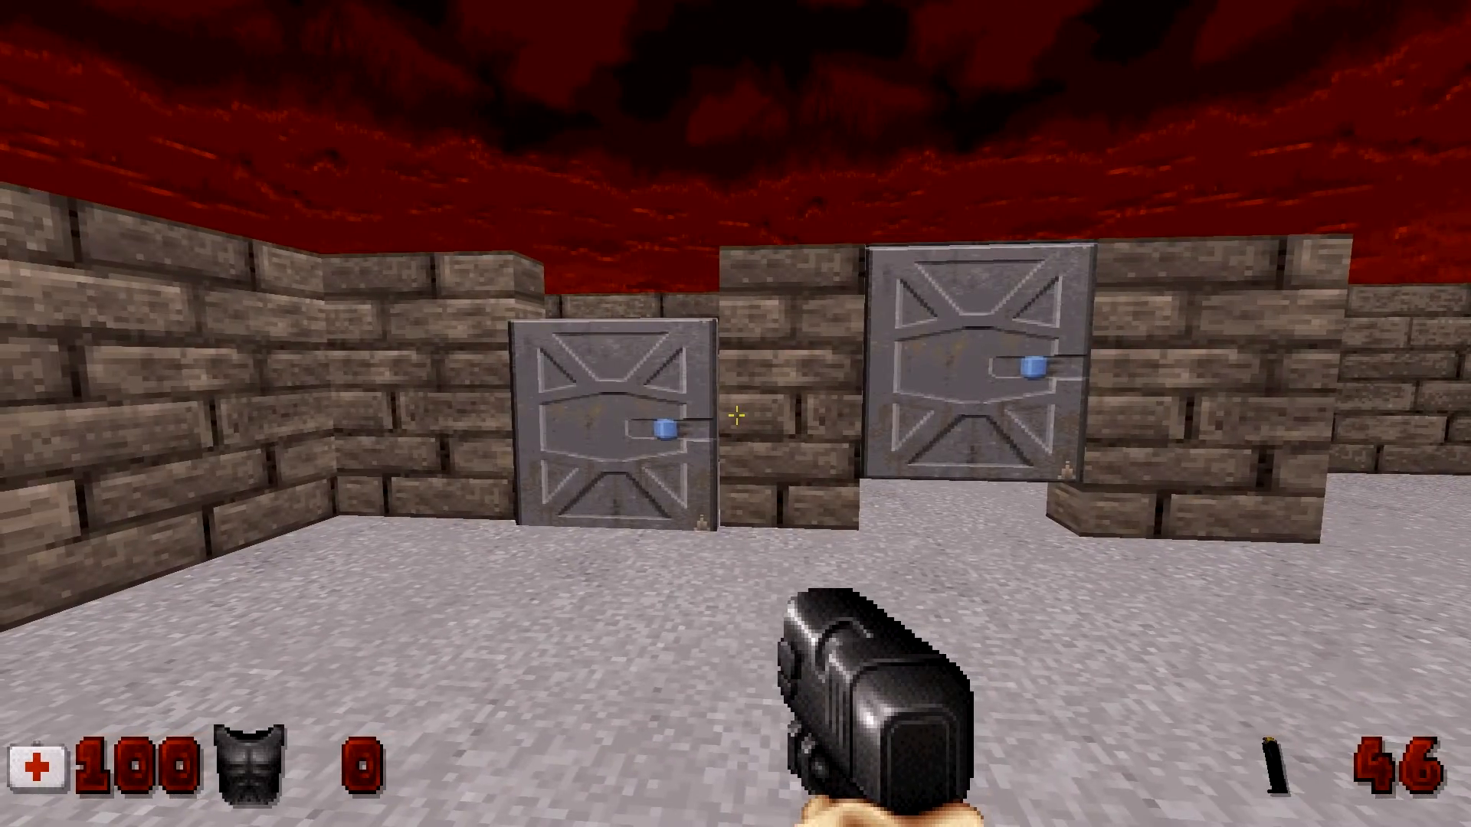
key("W")
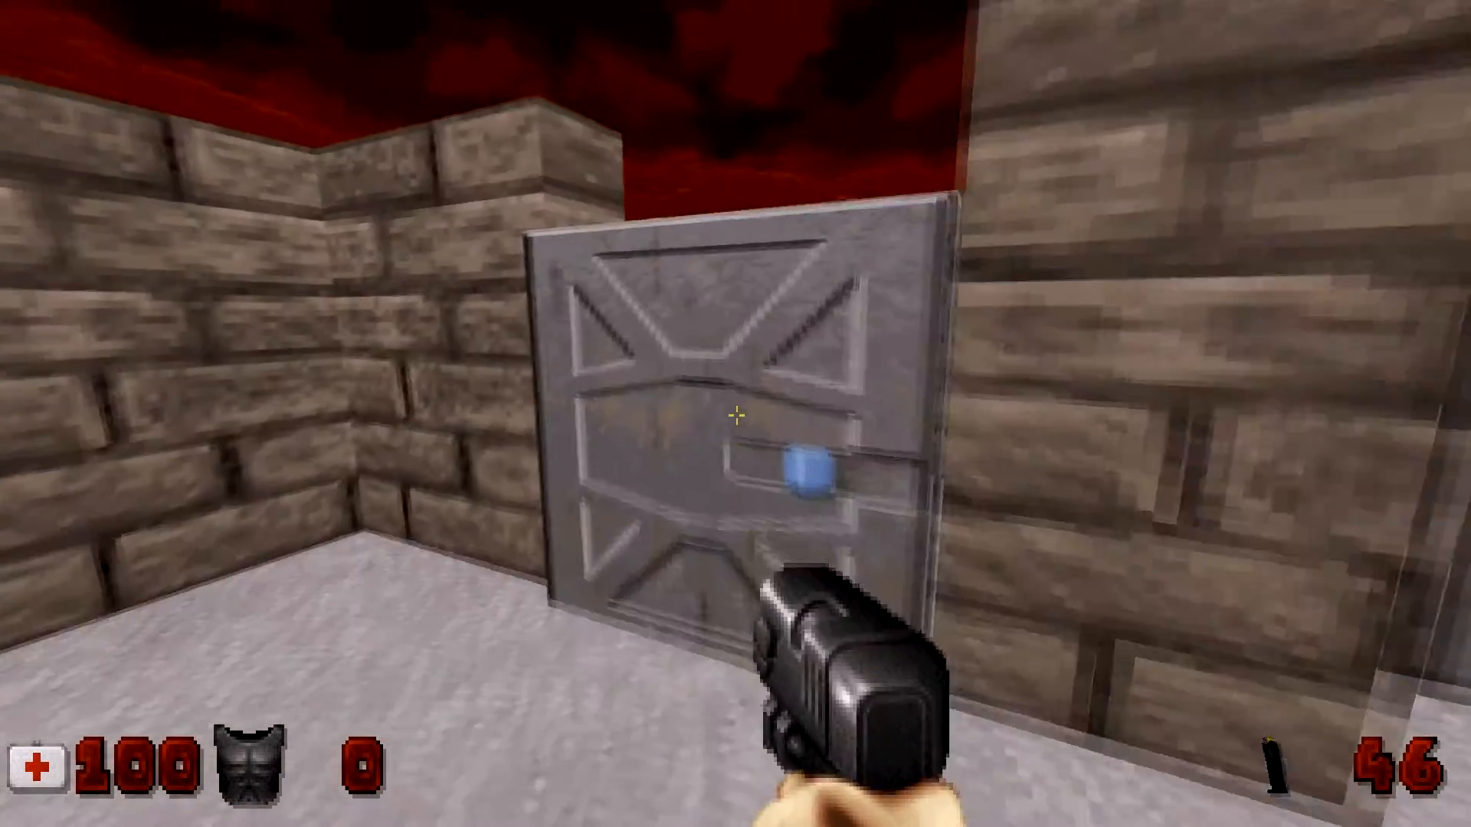
key("w")
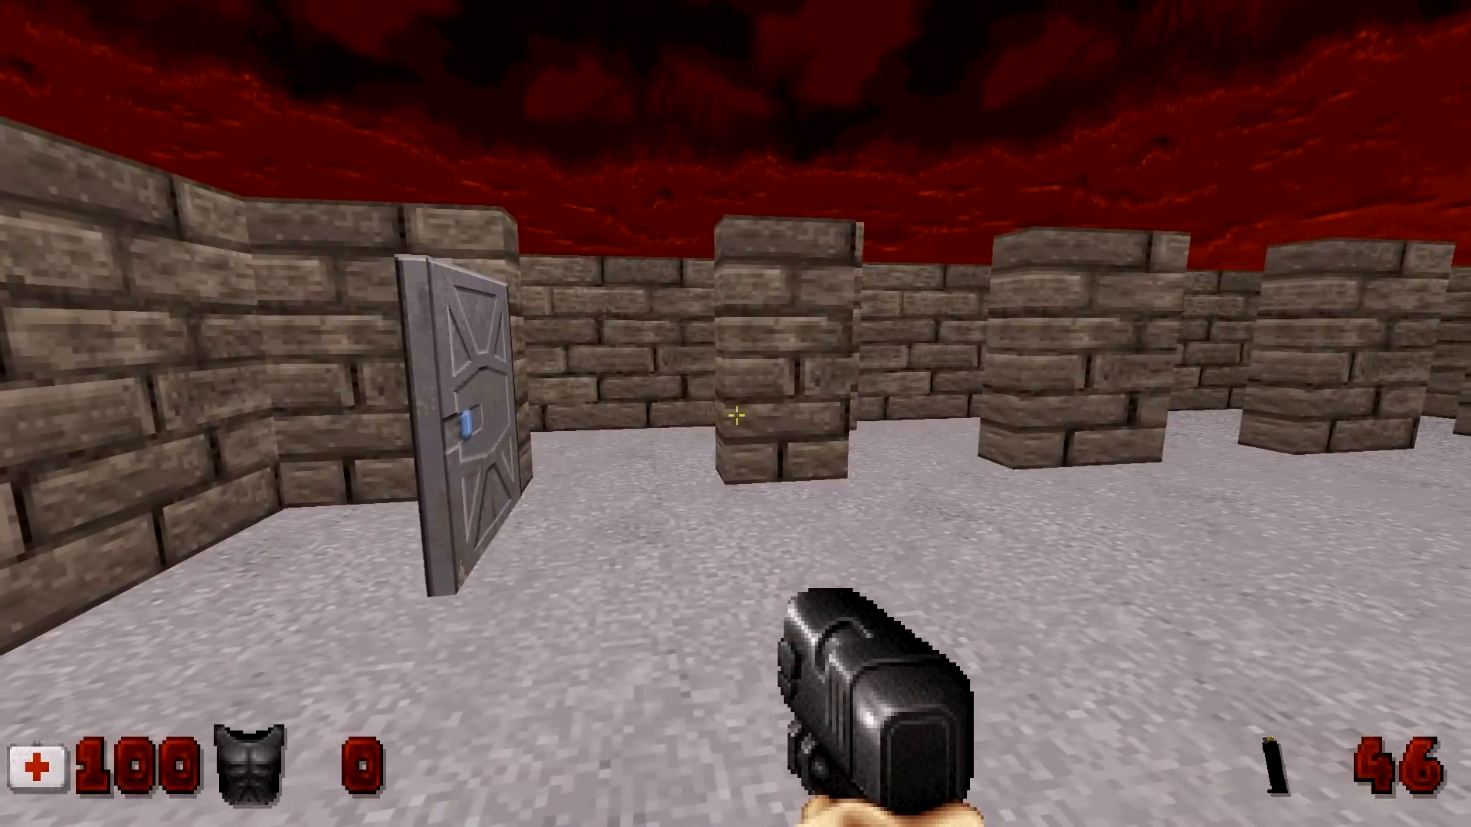
Back away to take in the whole brick room, then approach the open left door
key("W")
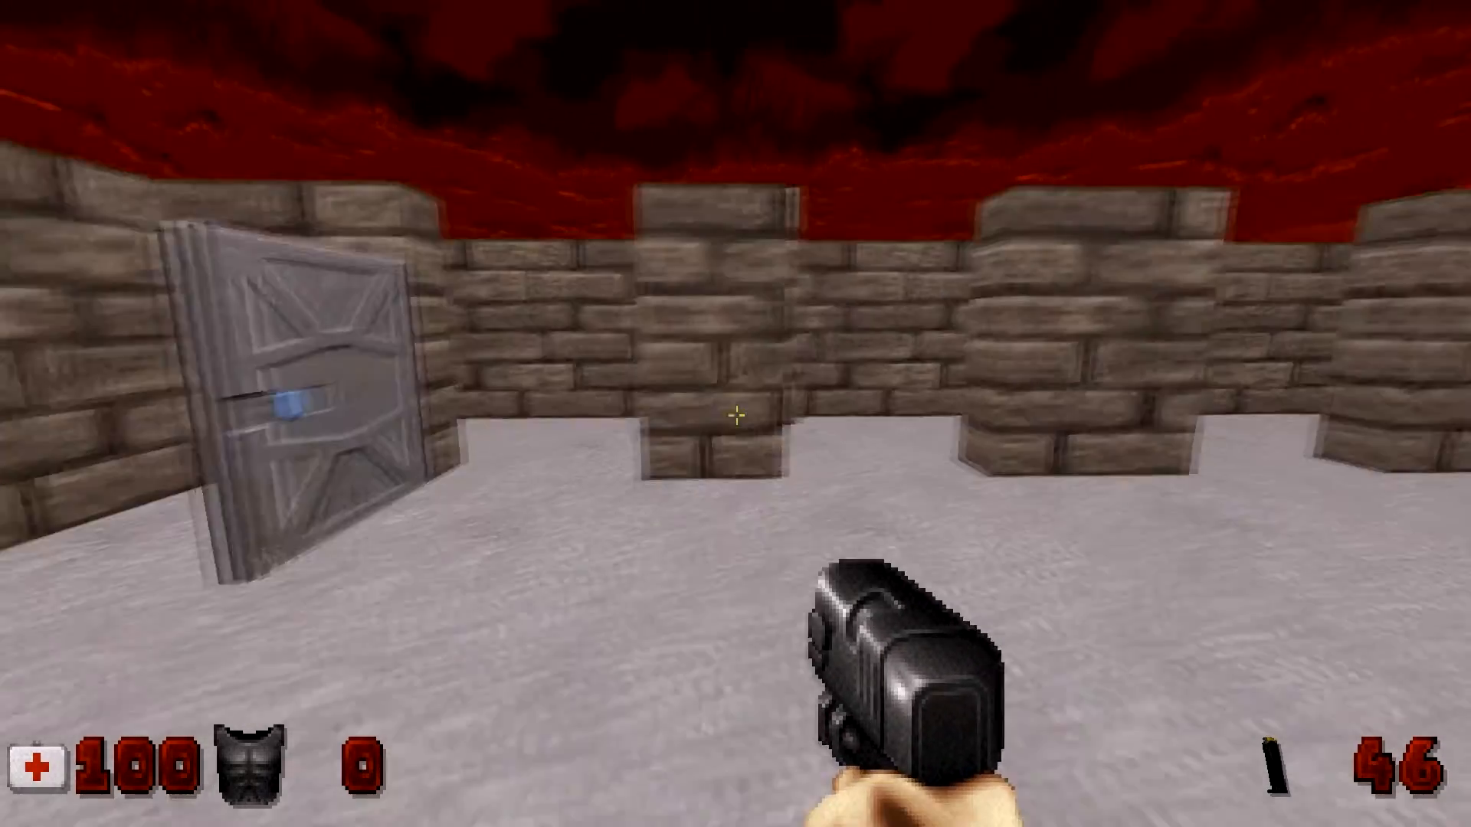
key("W")
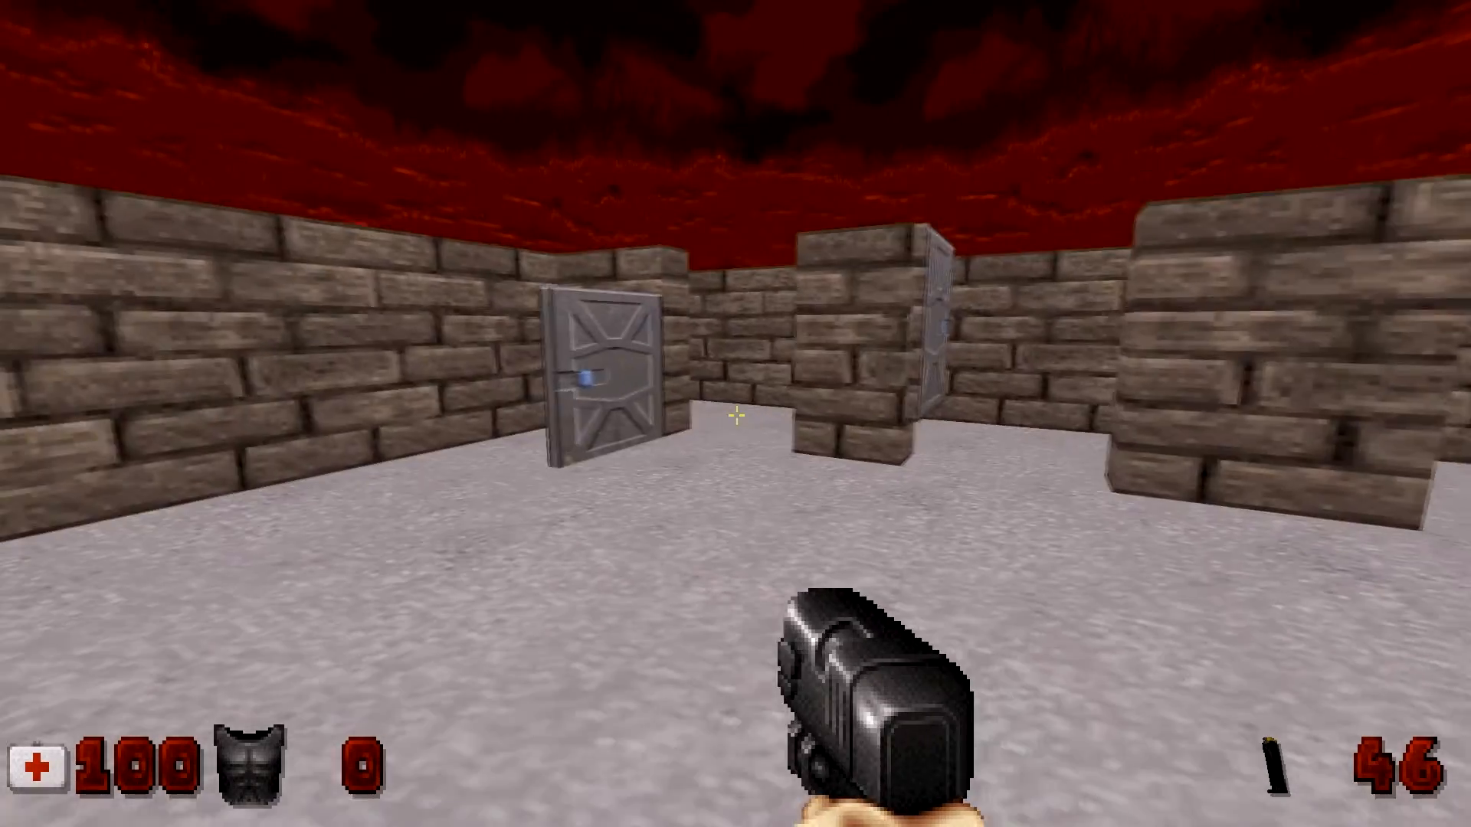
key("W")
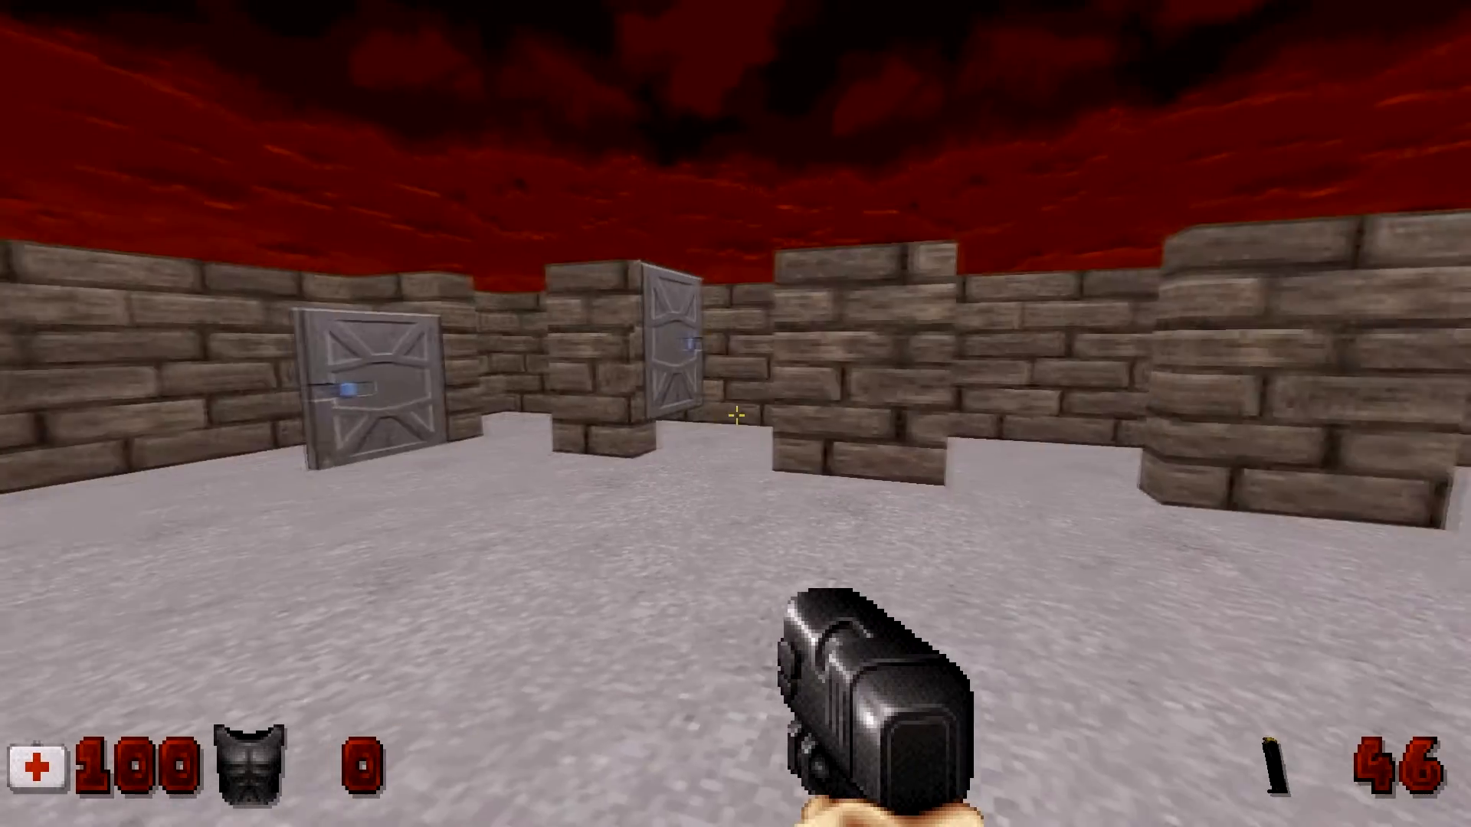
key("W")
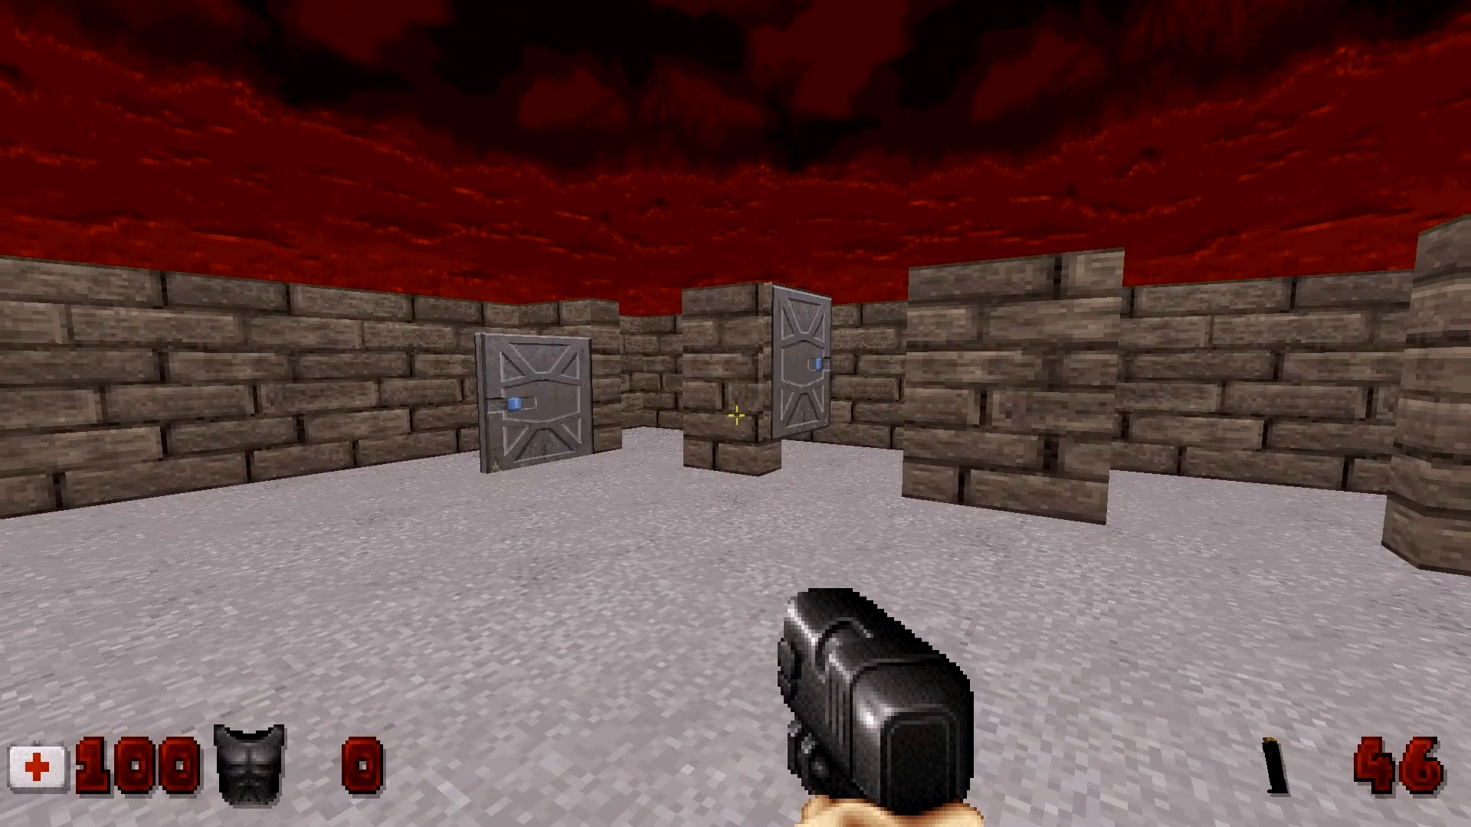
key("W")
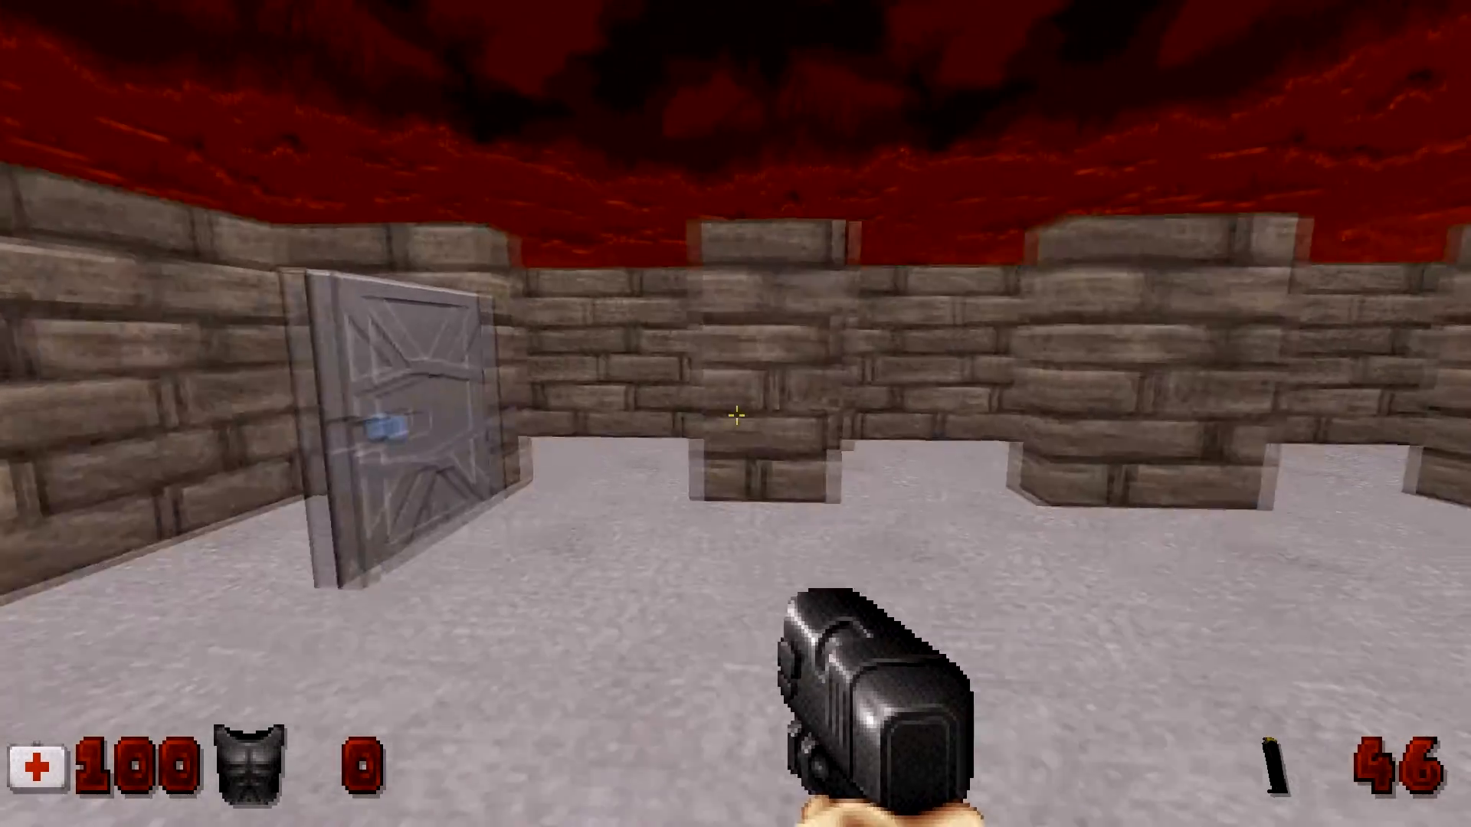
Turn to the second door and move in so both open doors are in view
key("w")
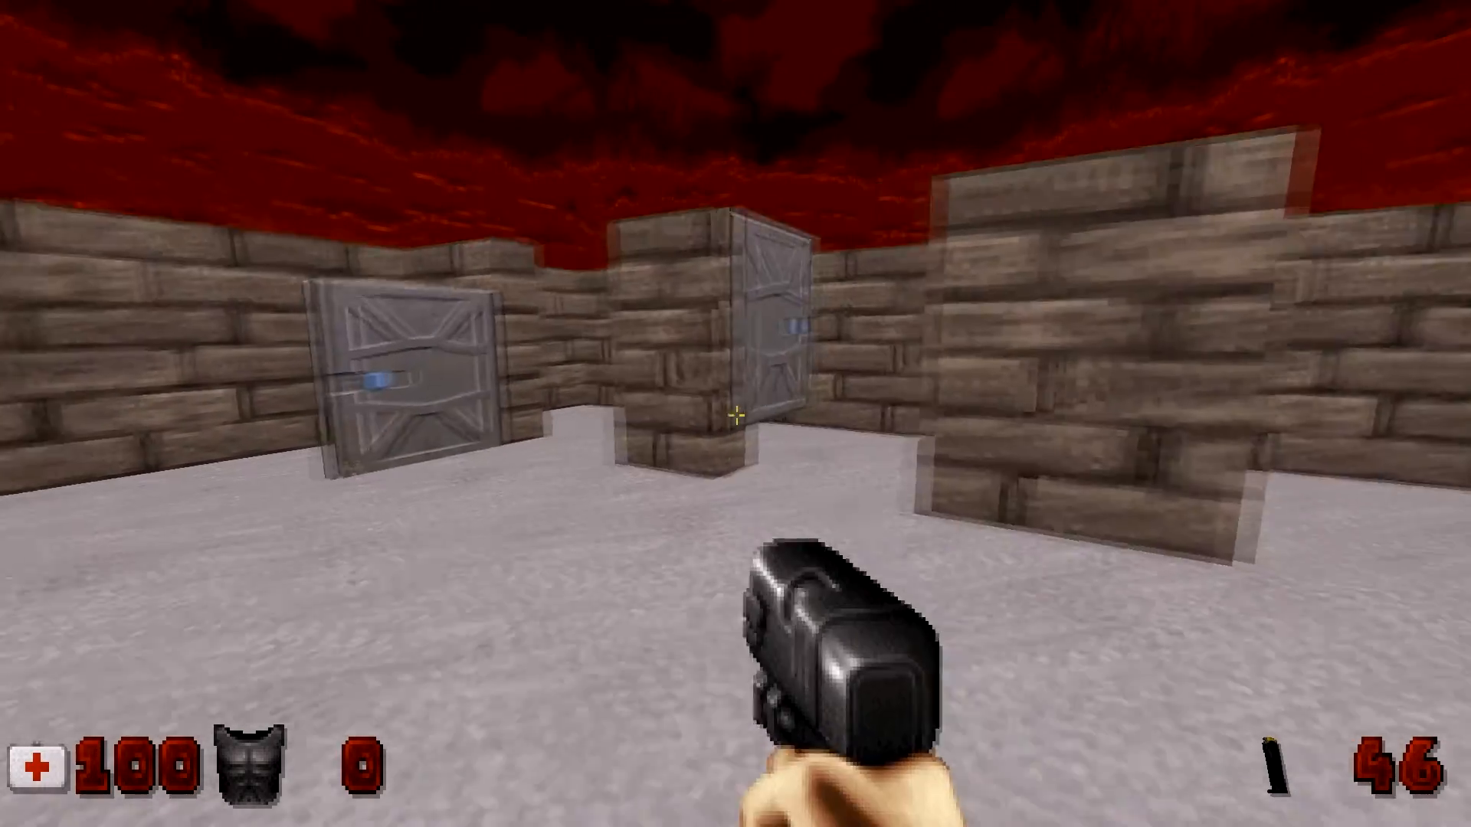
key("W")
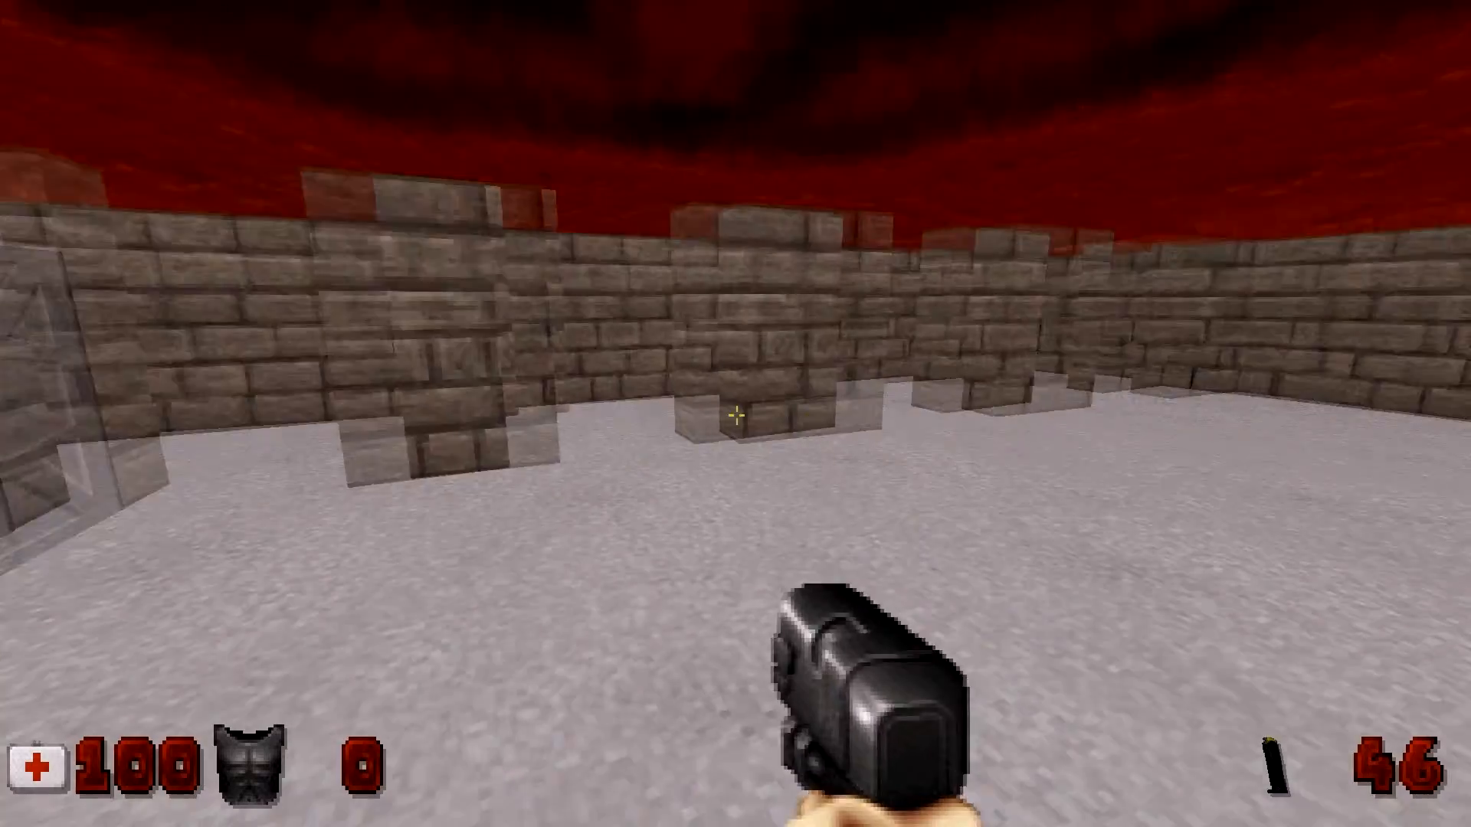
key("w")
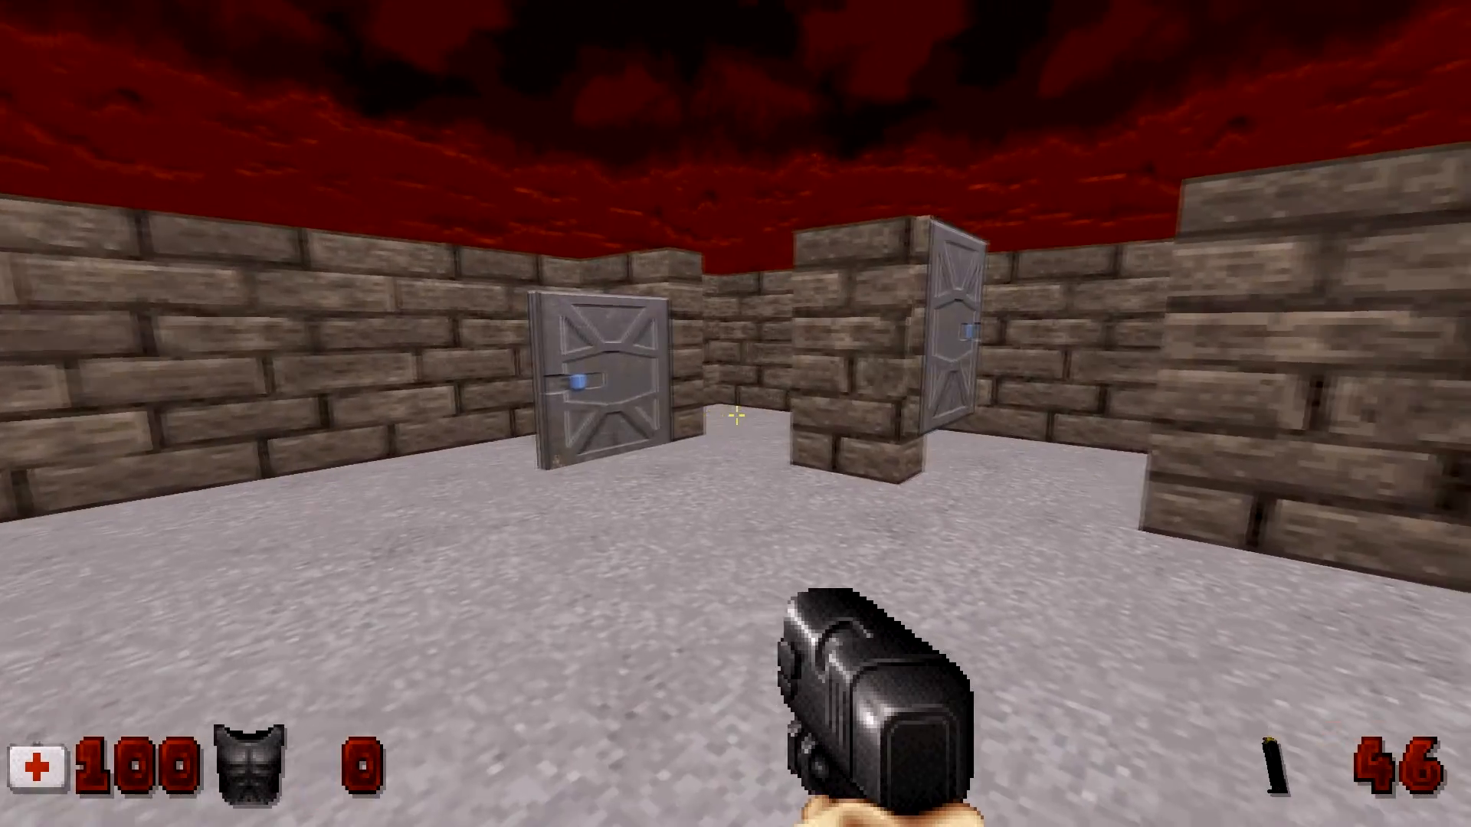
key("w")
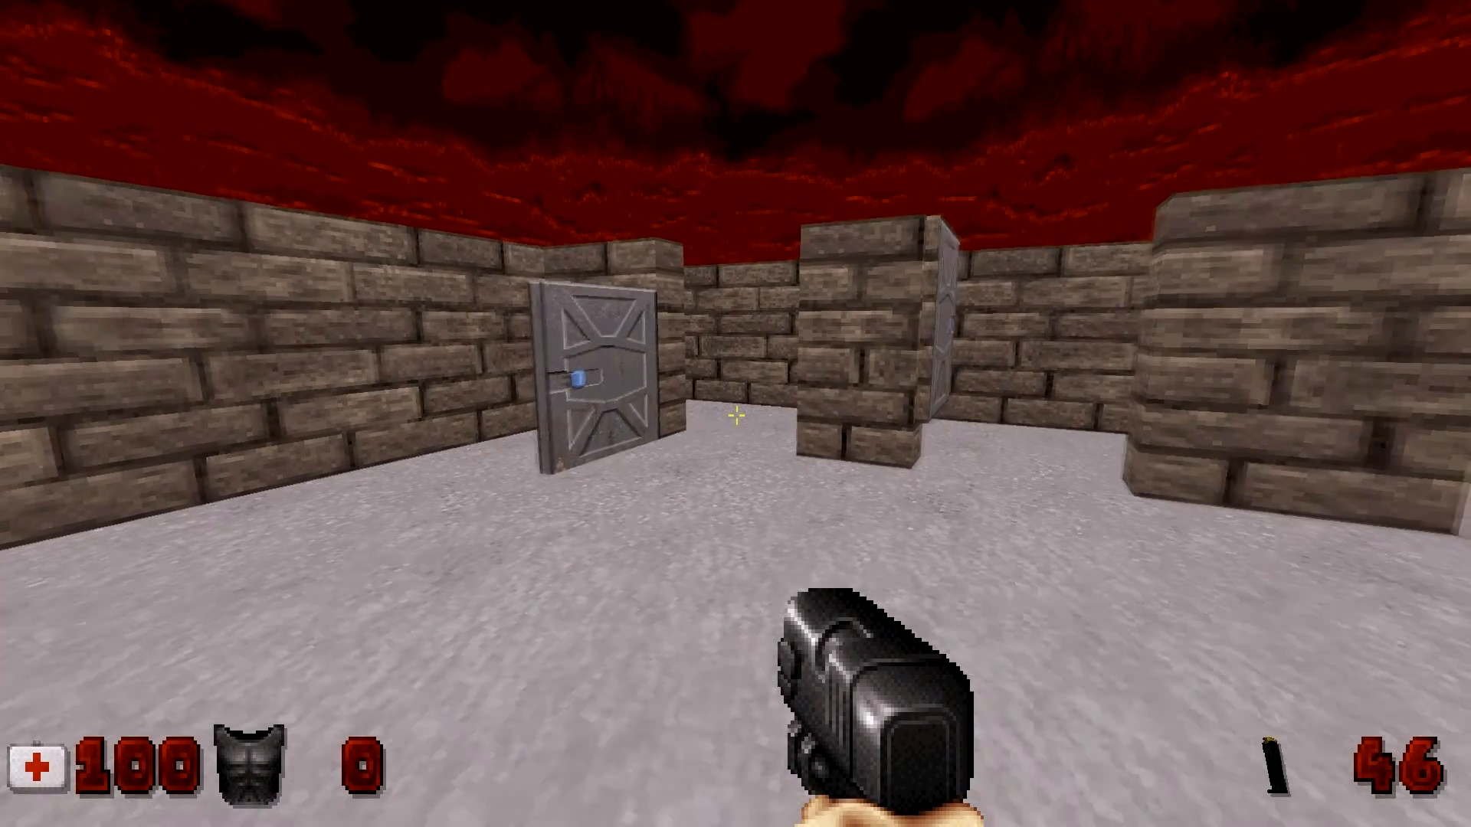
key("w")
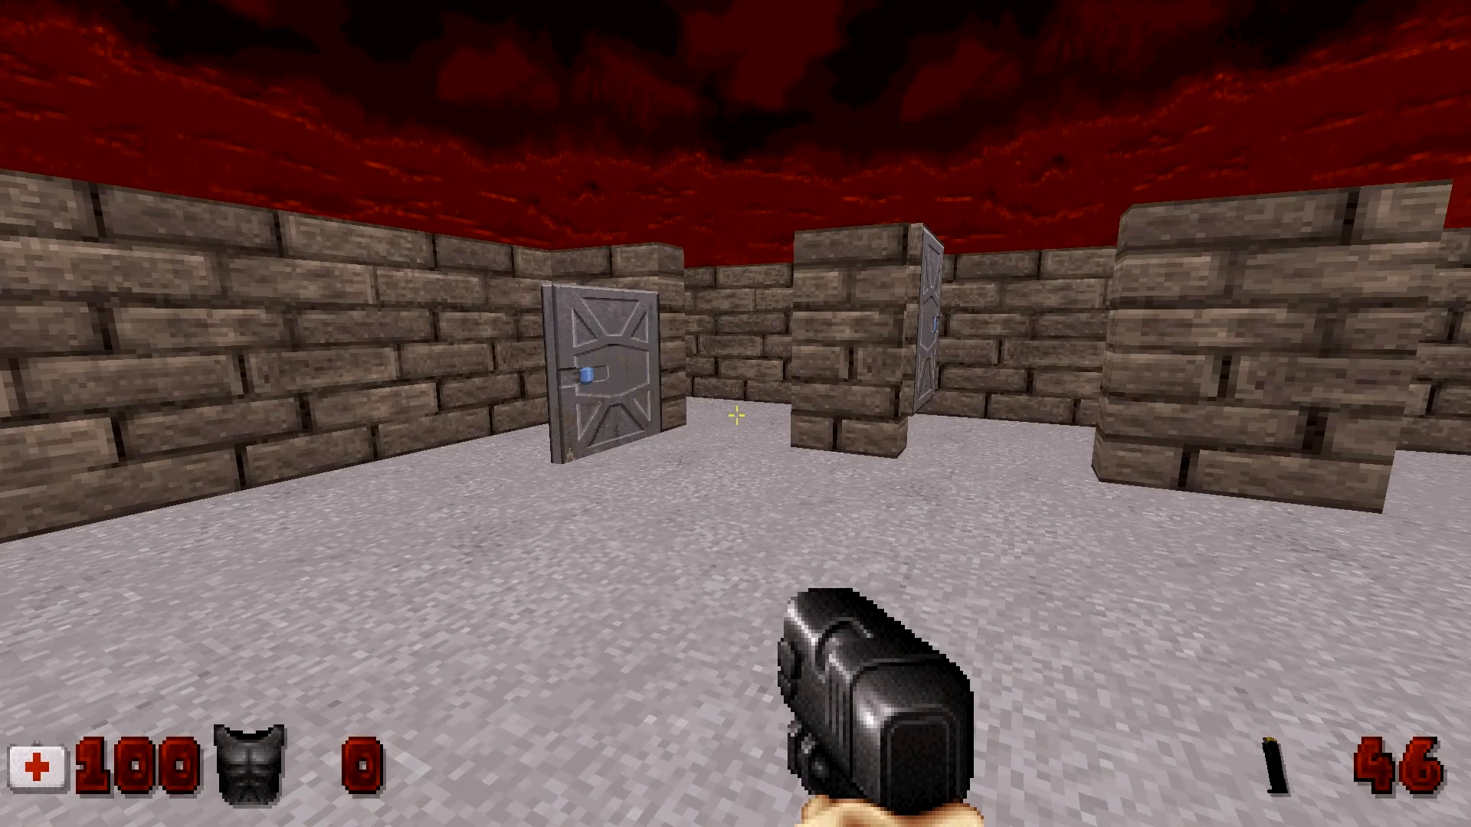
key("W")
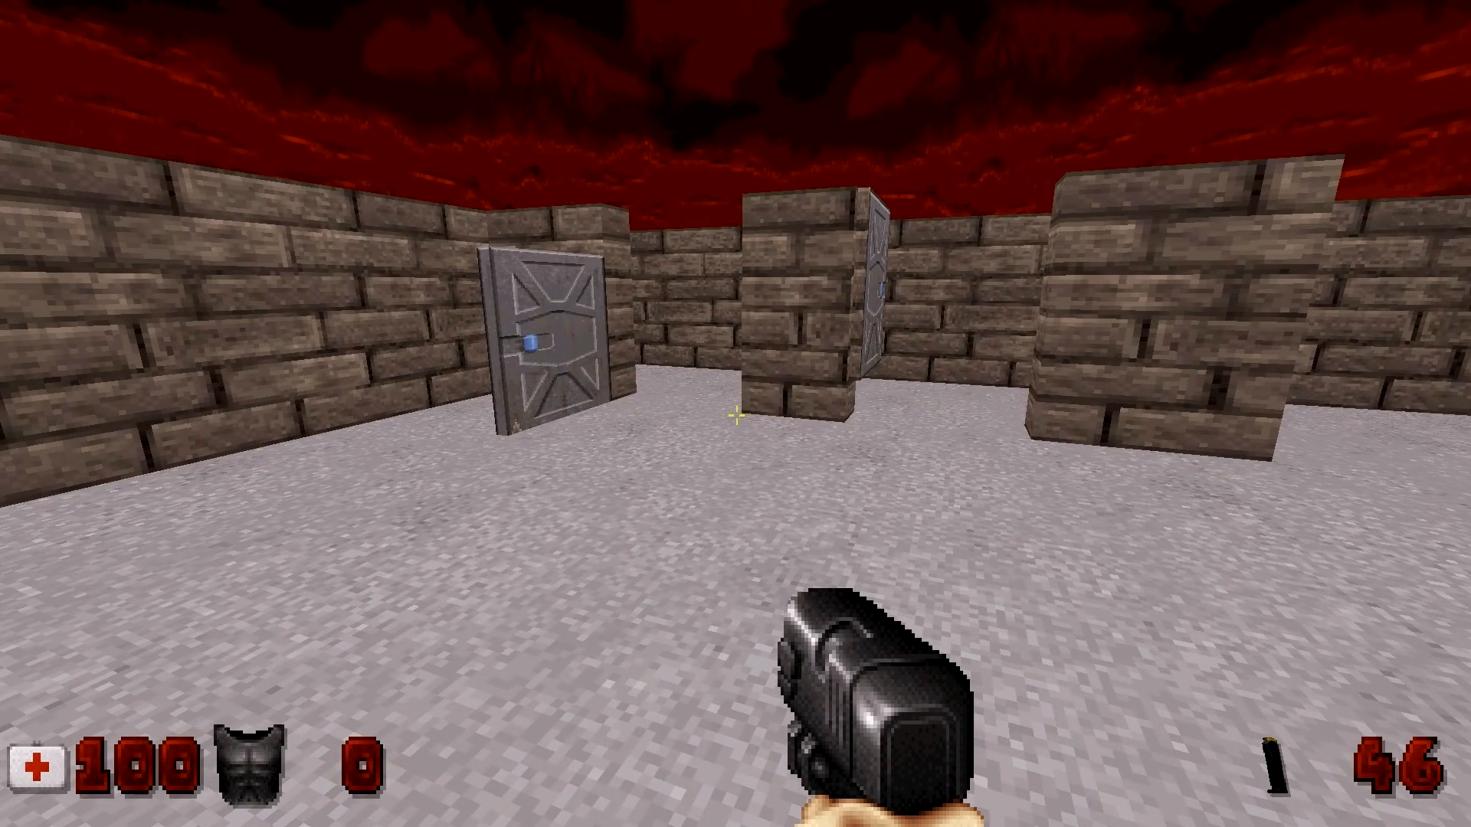